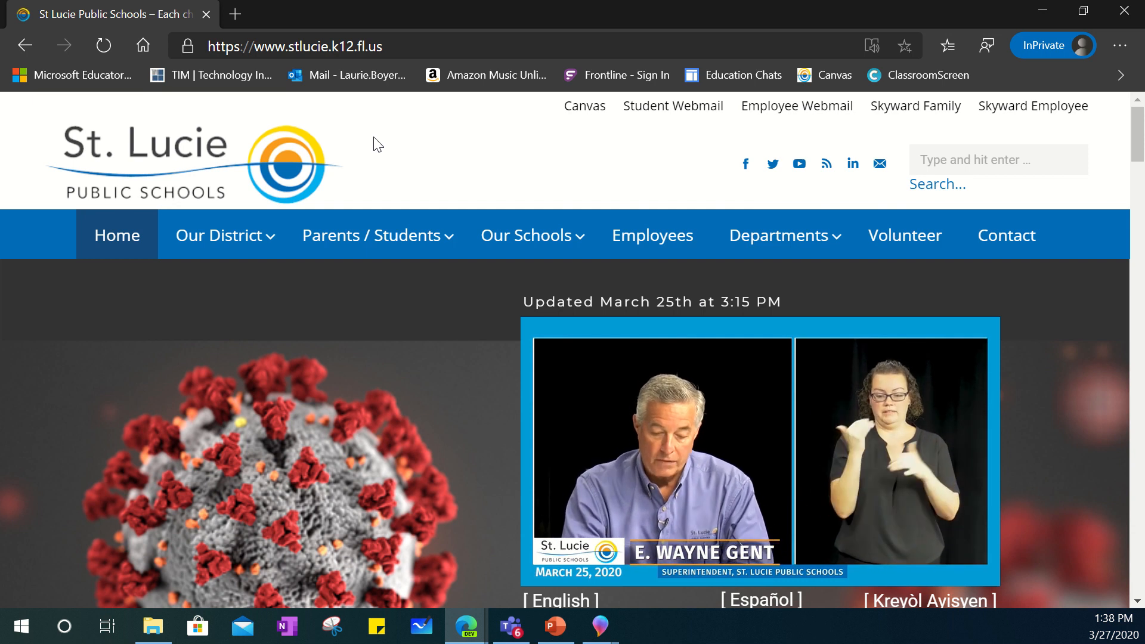
pyautogui.moveTo(669, 106)
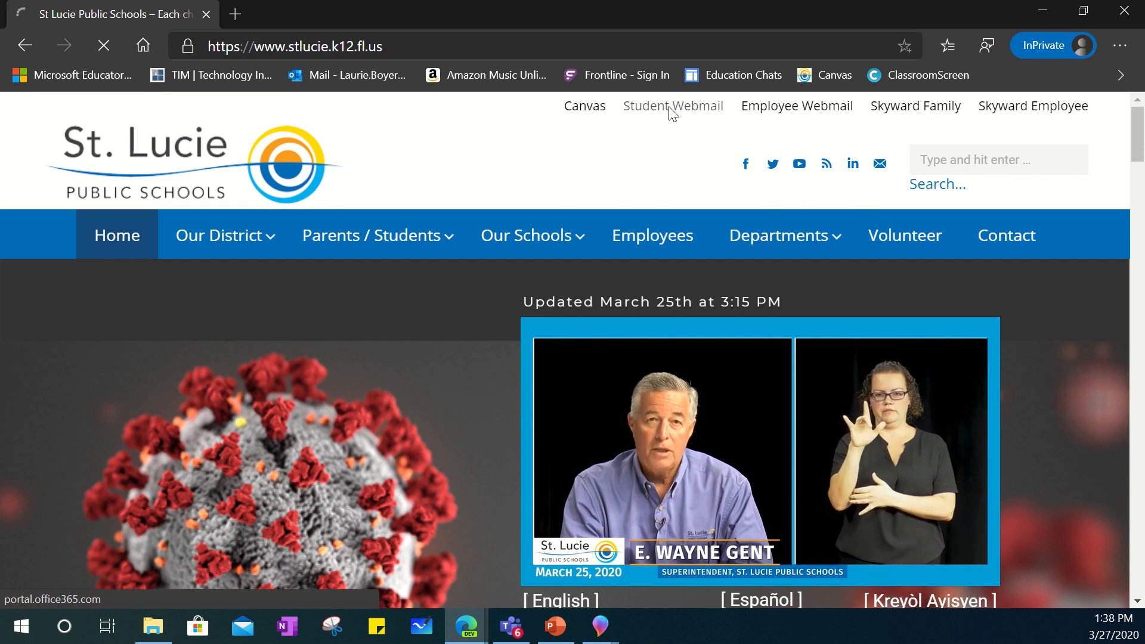
pyautogui.click(672, 106)
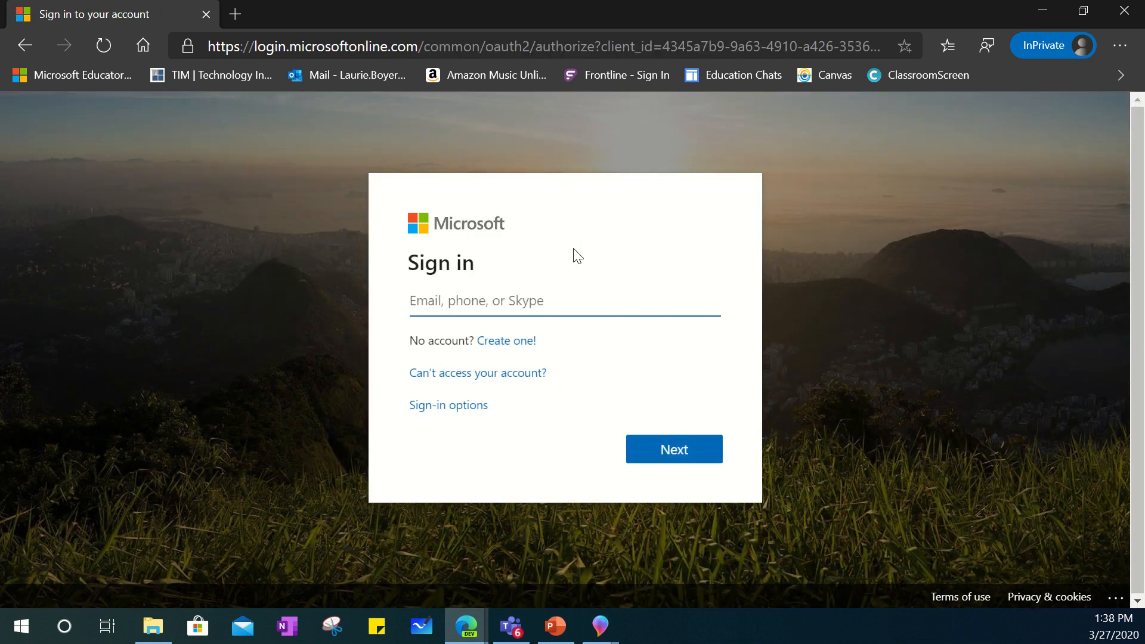
pyautogui.click(562, 300)
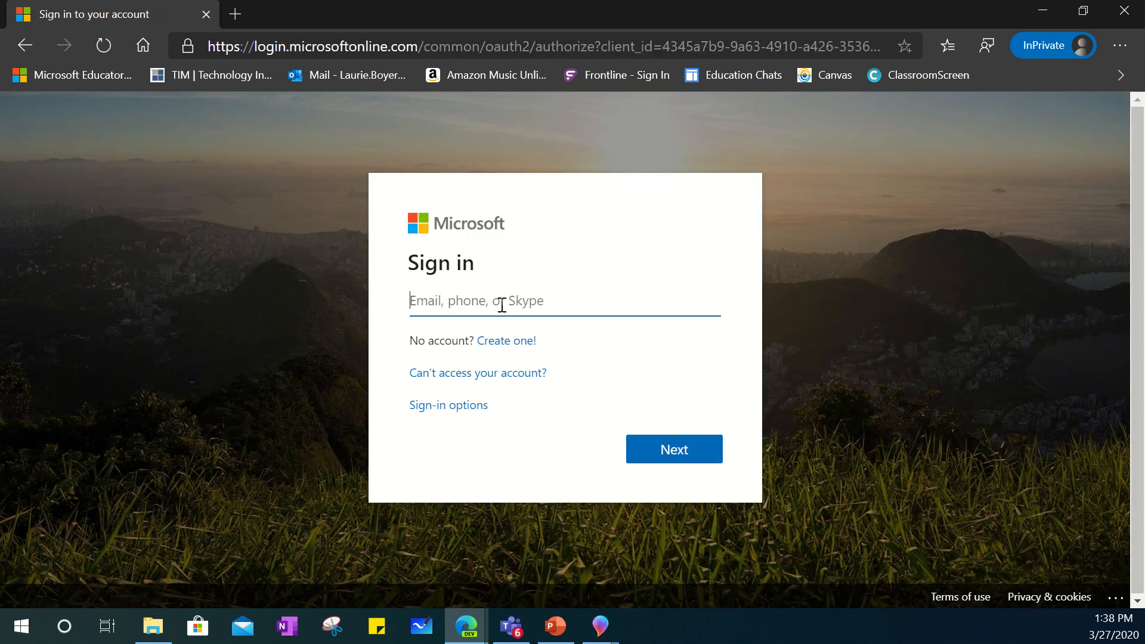
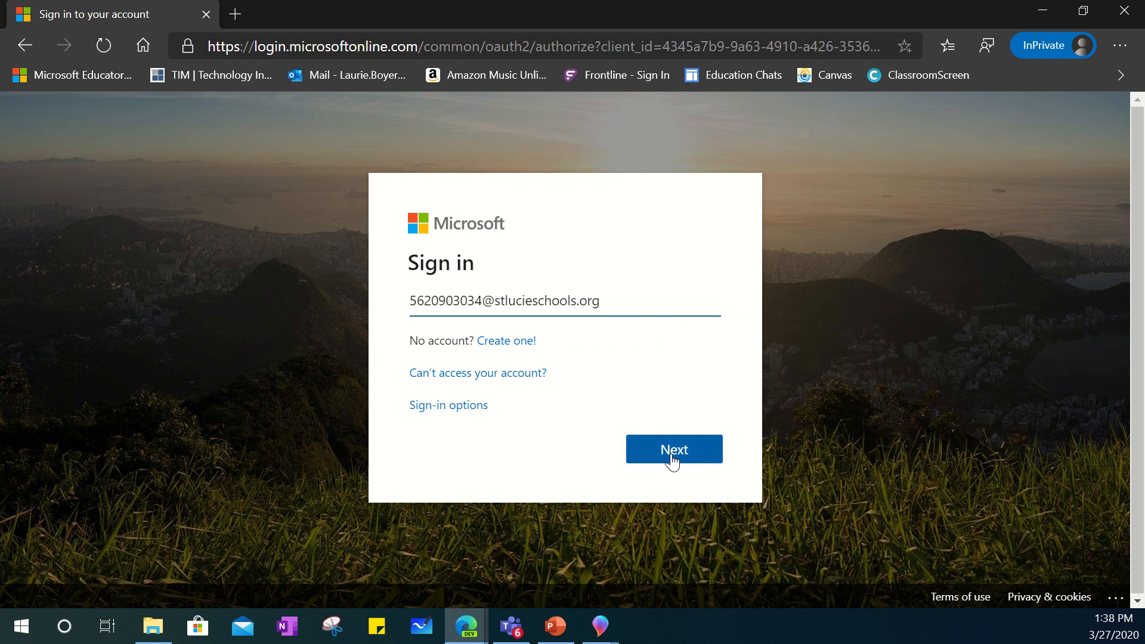
pyautogui.click(672, 448)
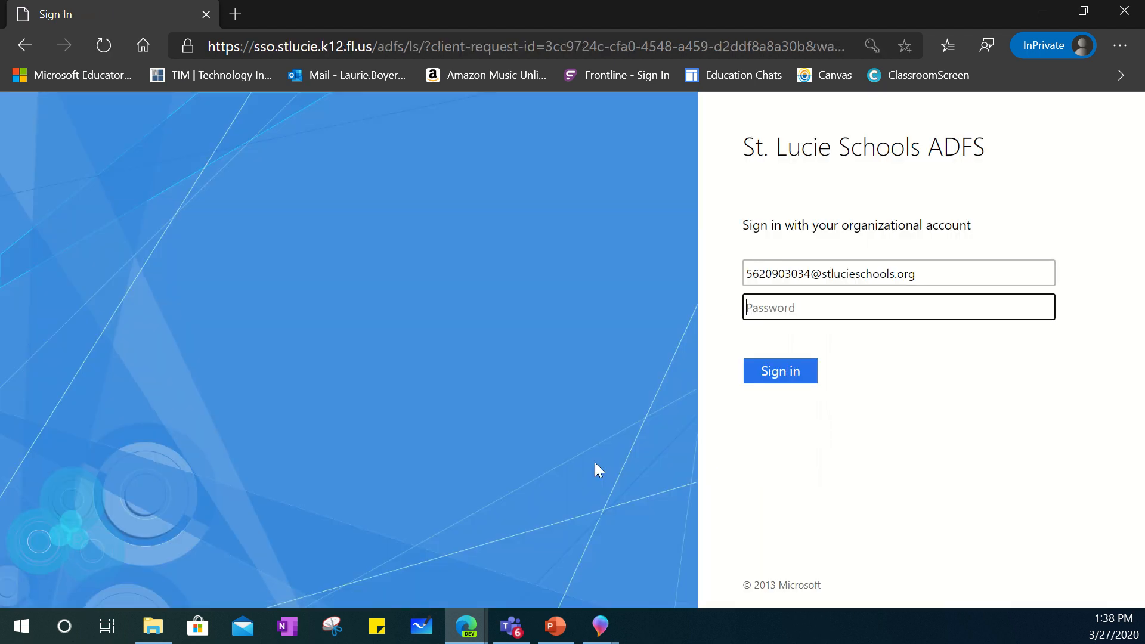
pyautogui.moveTo(601, 455)
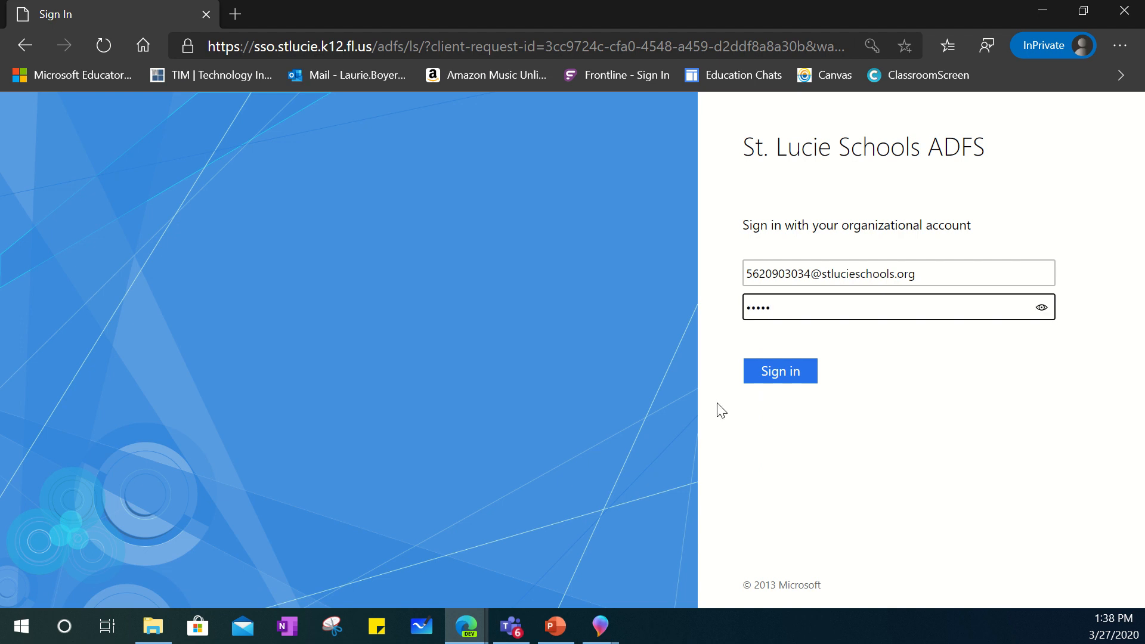
# Step: Sign in to St. Lucie Schools ADFS with the entered password
pyautogui.click(780, 371)
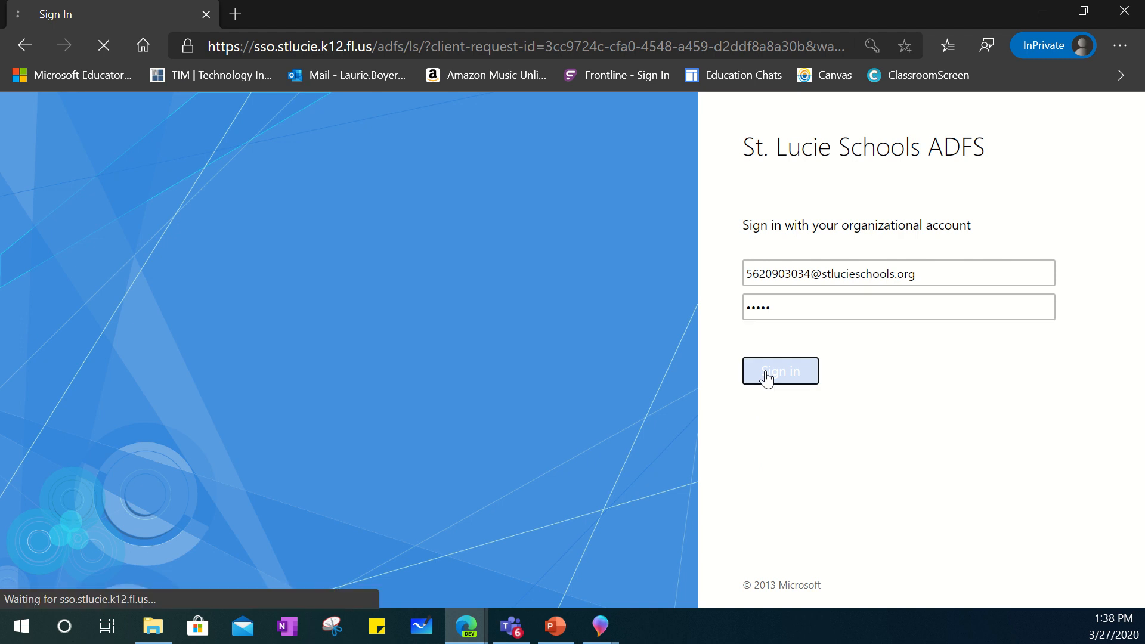
pyautogui.click(778, 371)
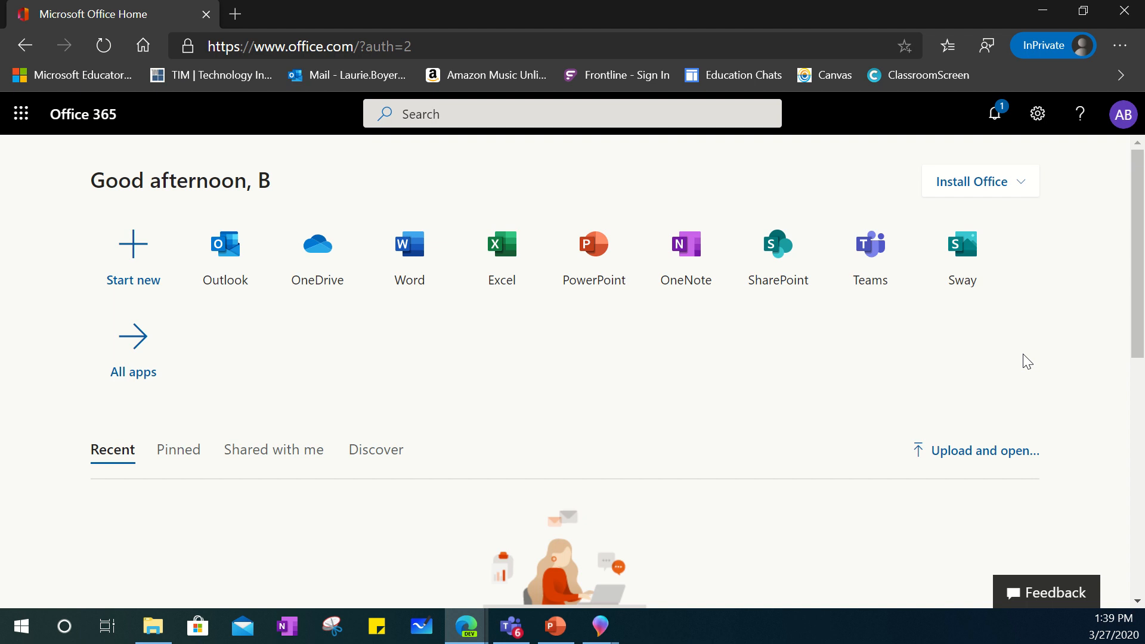
pyautogui.moveTo(266, 305)
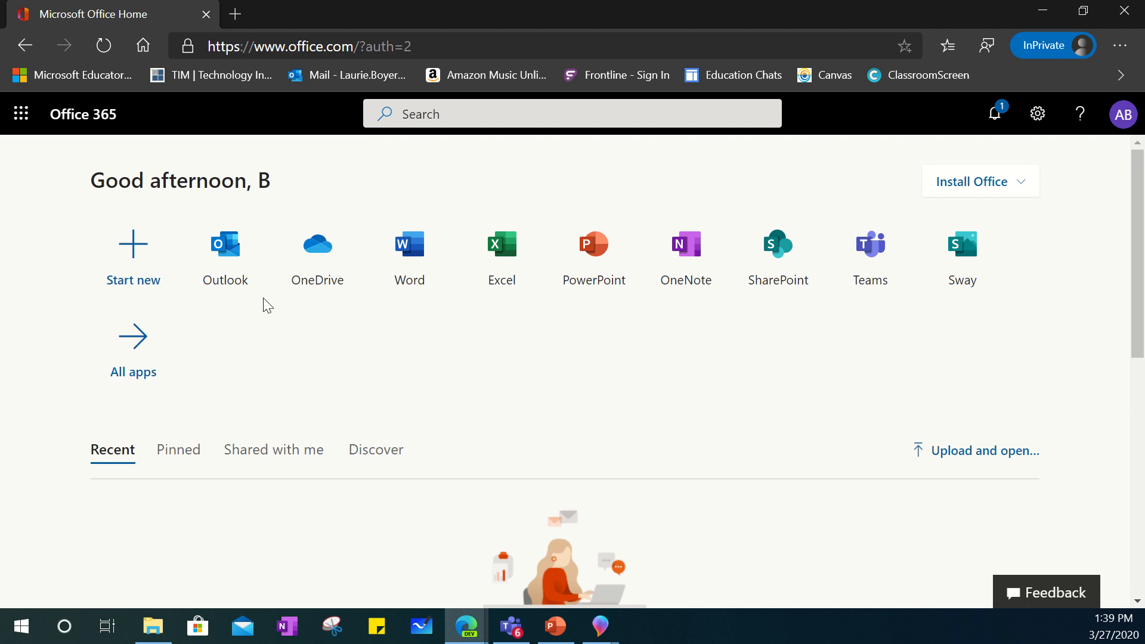
pyautogui.moveTo(684, 252)
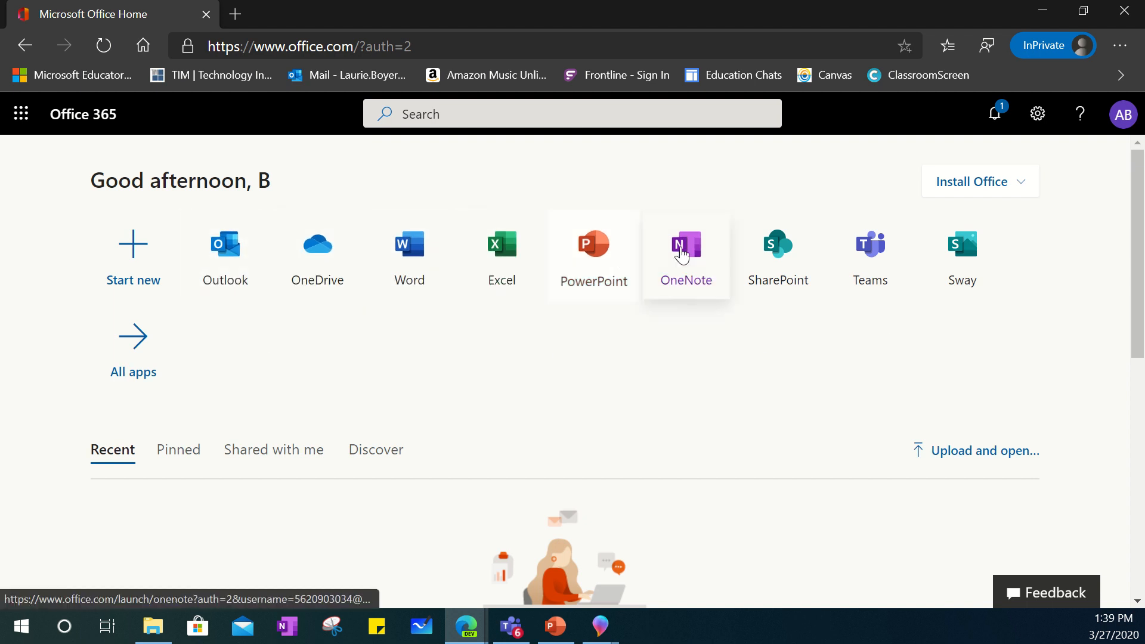
pyautogui.moveTo(554, 330)
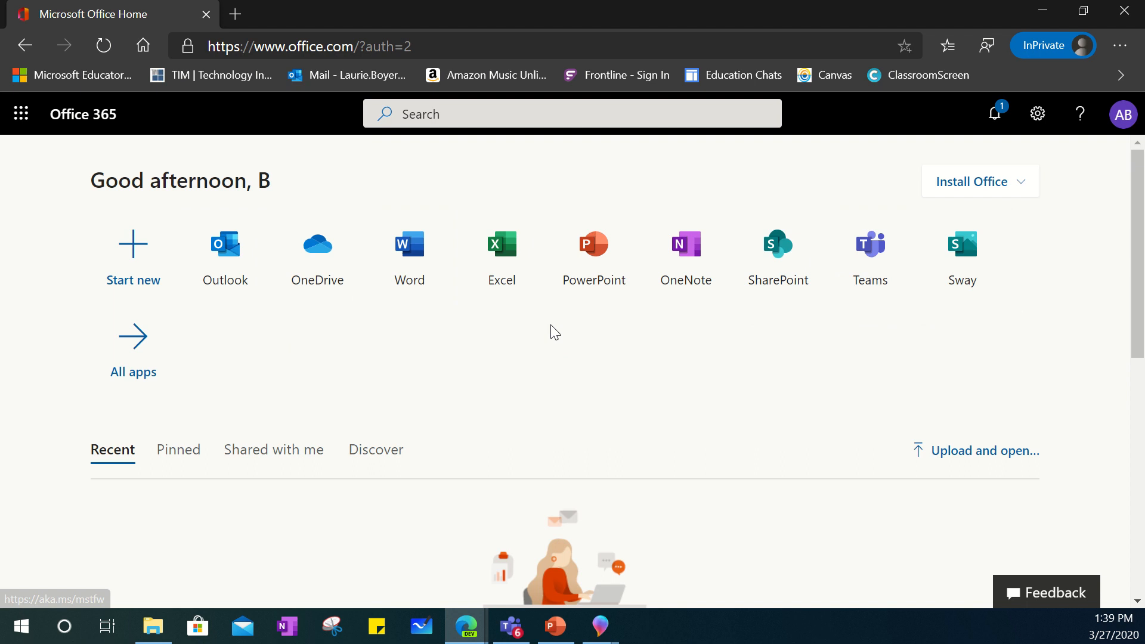
pyautogui.moveTo(516, 351)
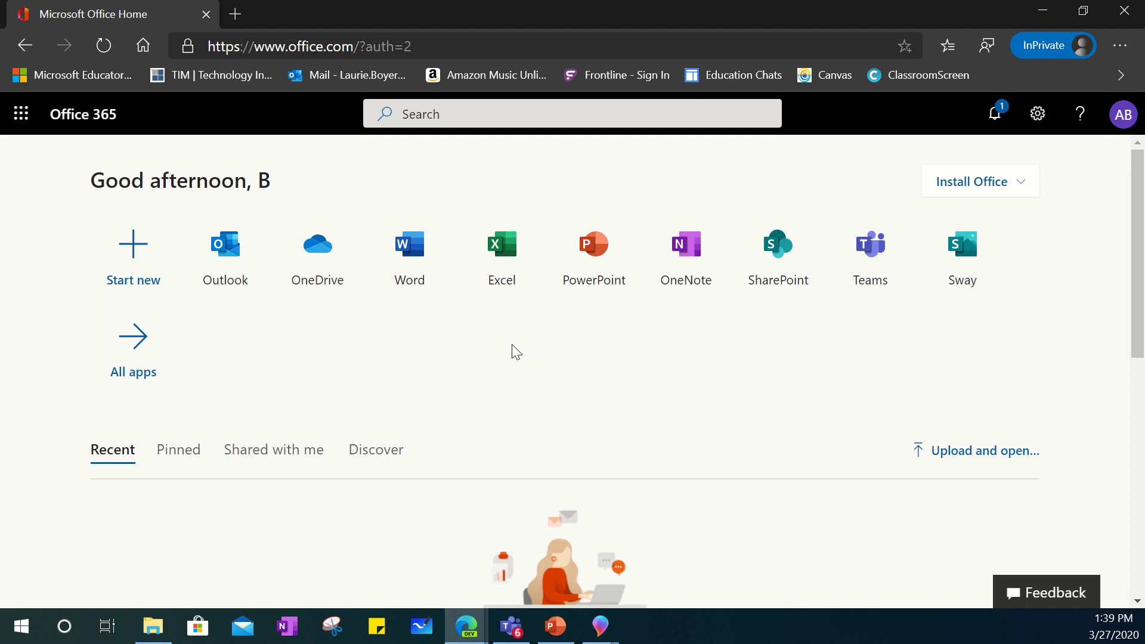
pyautogui.moveTo(870, 248)
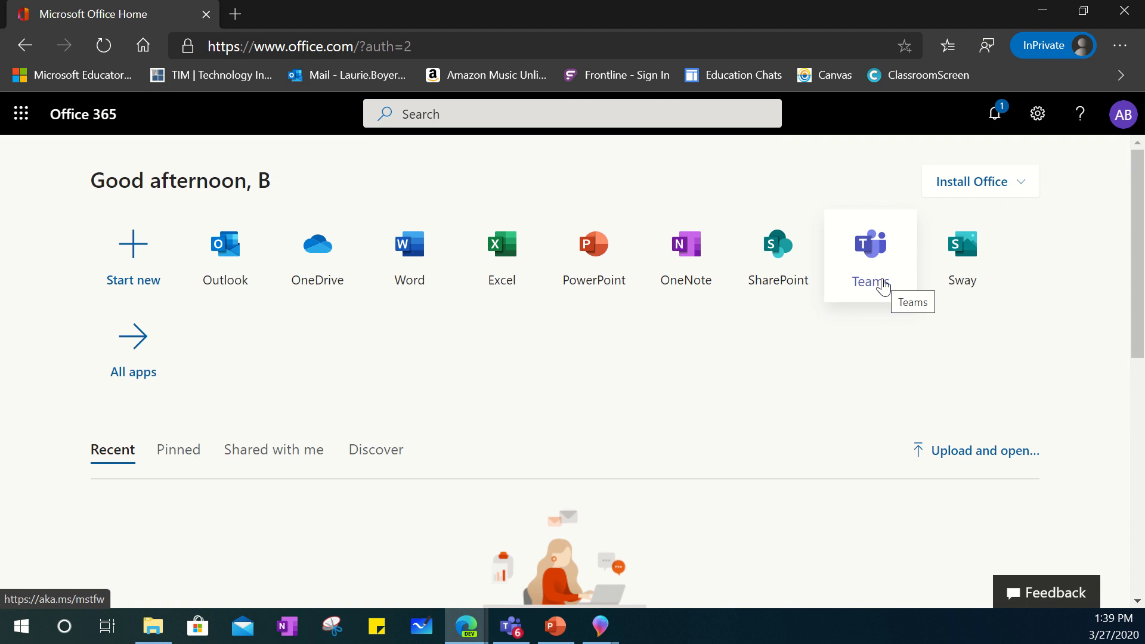
pyautogui.moveTo(877, 264)
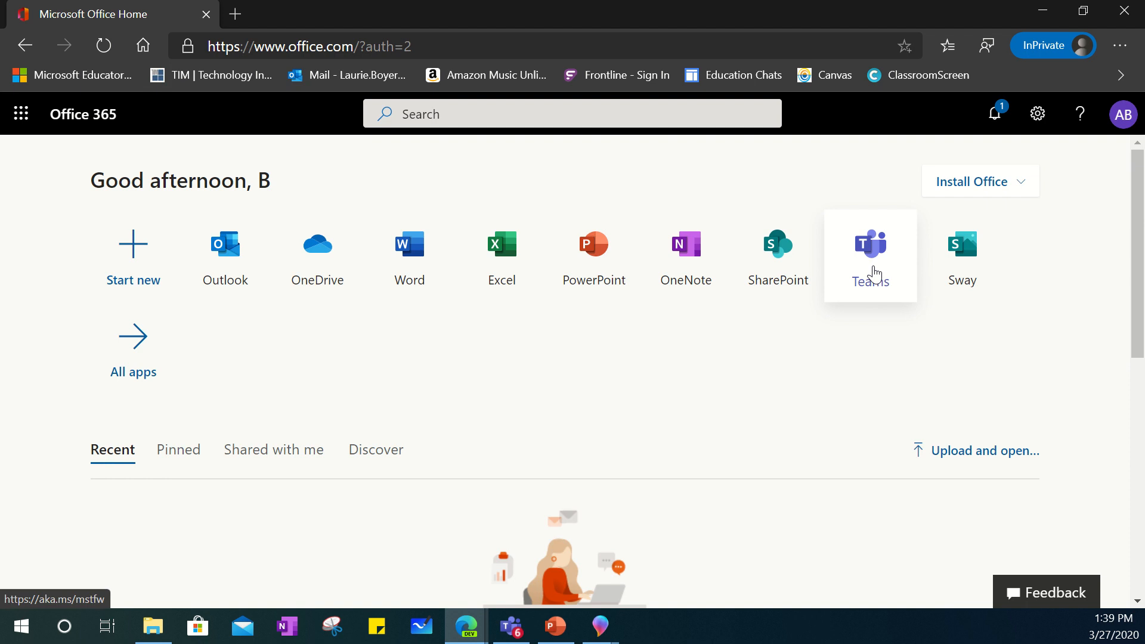
pyautogui.moveTo(873, 276)
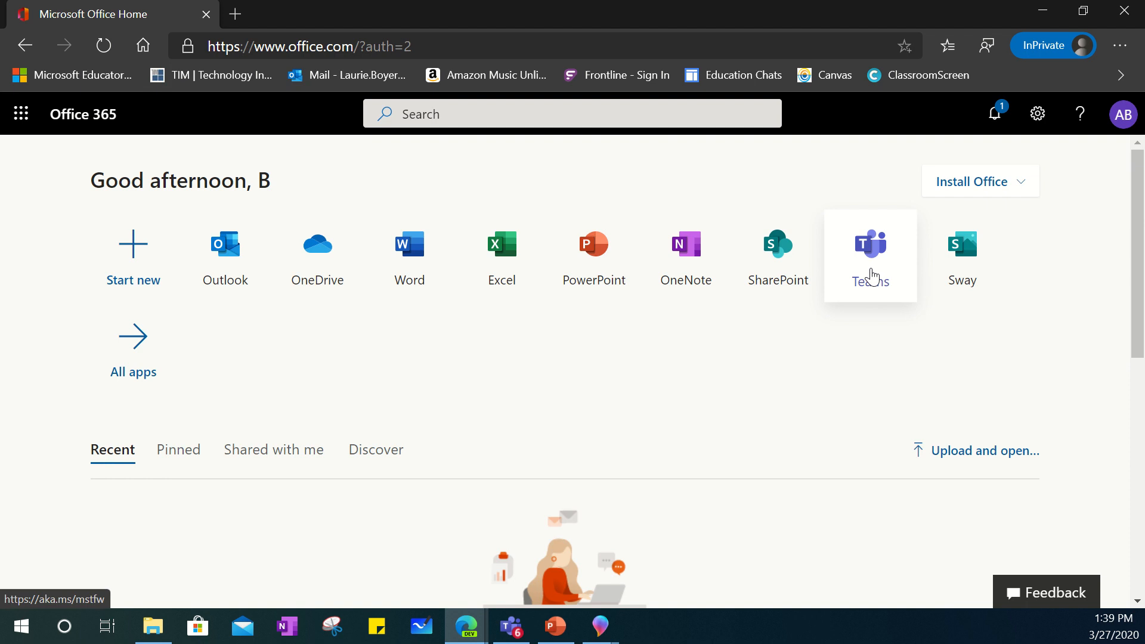
pyautogui.moveTo(106, 133)
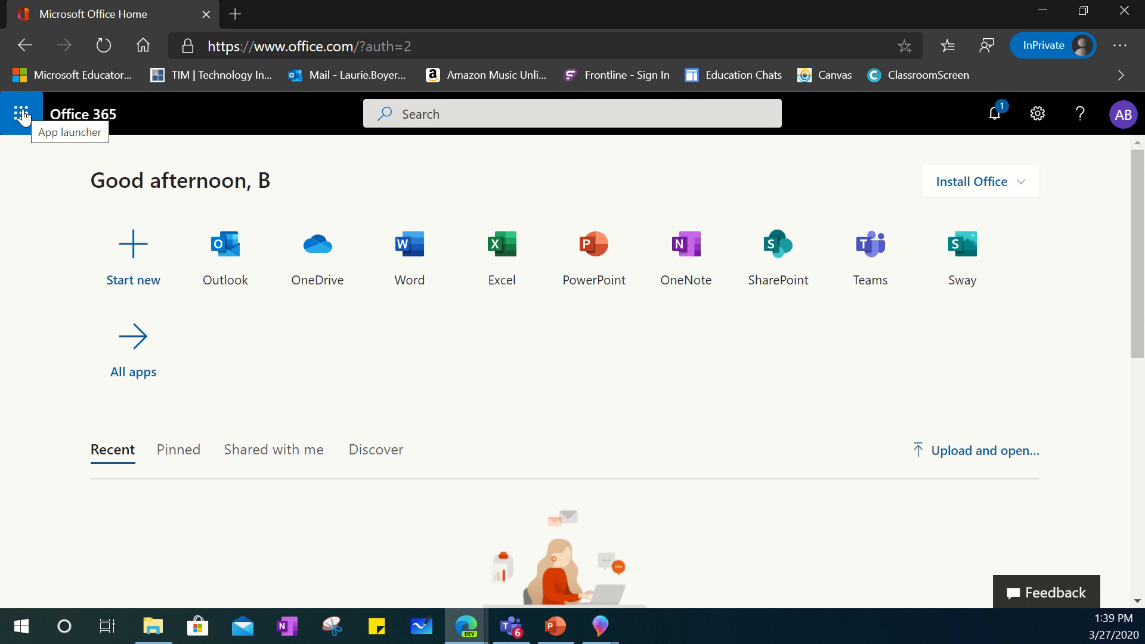
# Step: Show the Office 365 app launcher panel listing Teams among the apps
pyautogui.click(21, 113)
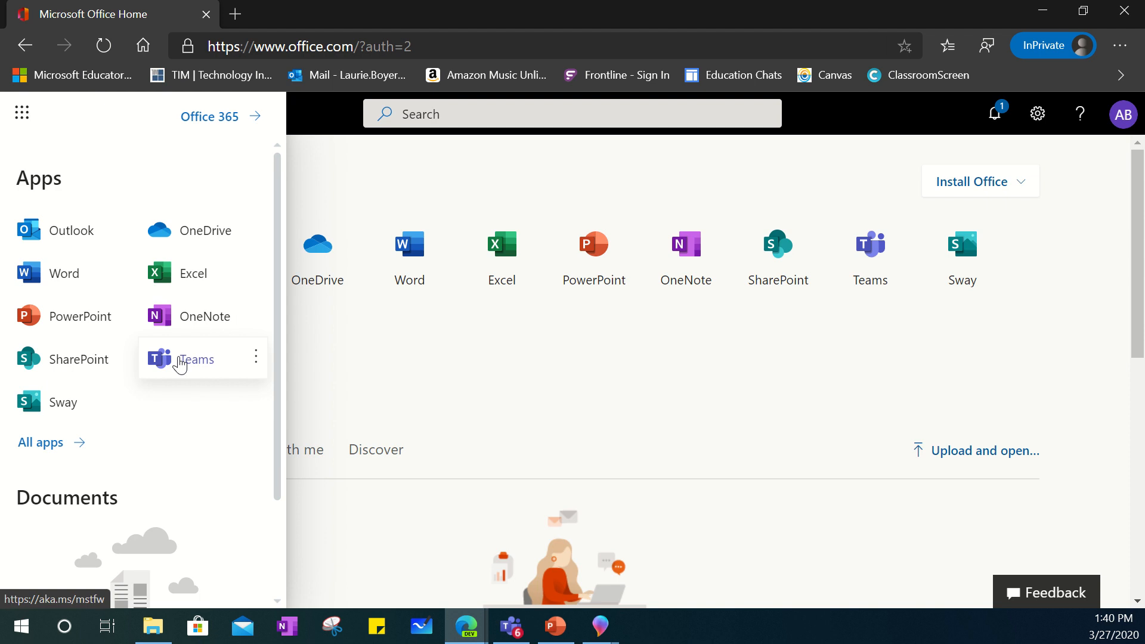
pyautogui.moveTo(656, 347)
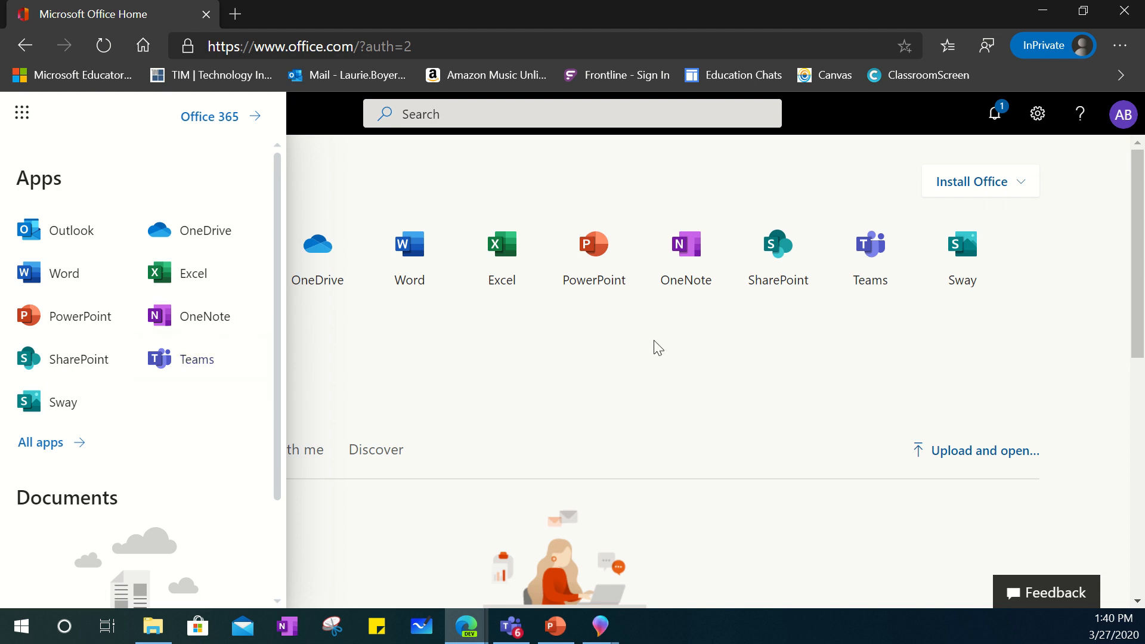
pyautogui.moveTo(665, 336)
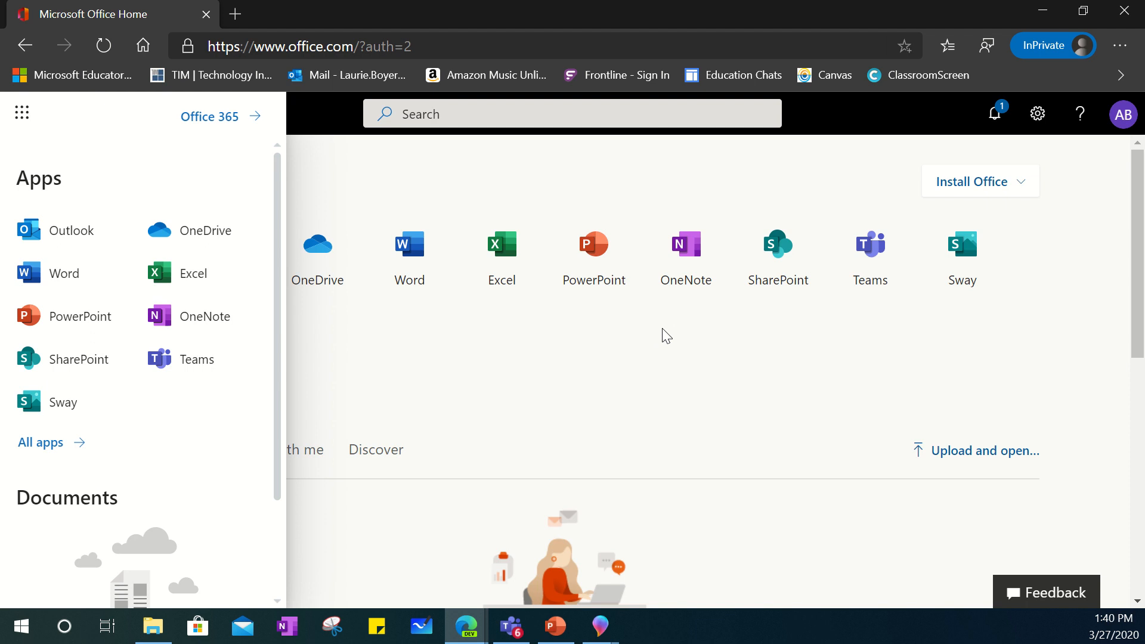
pyautogui.moveTo(430, 316)
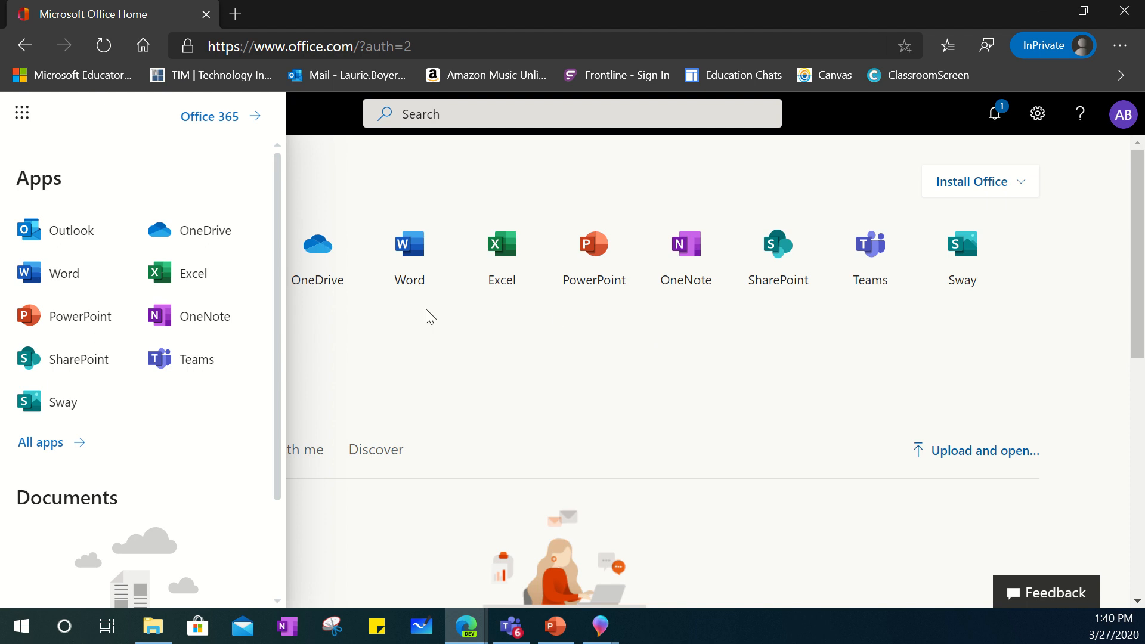
pyautogui.moveTo(870, 248)
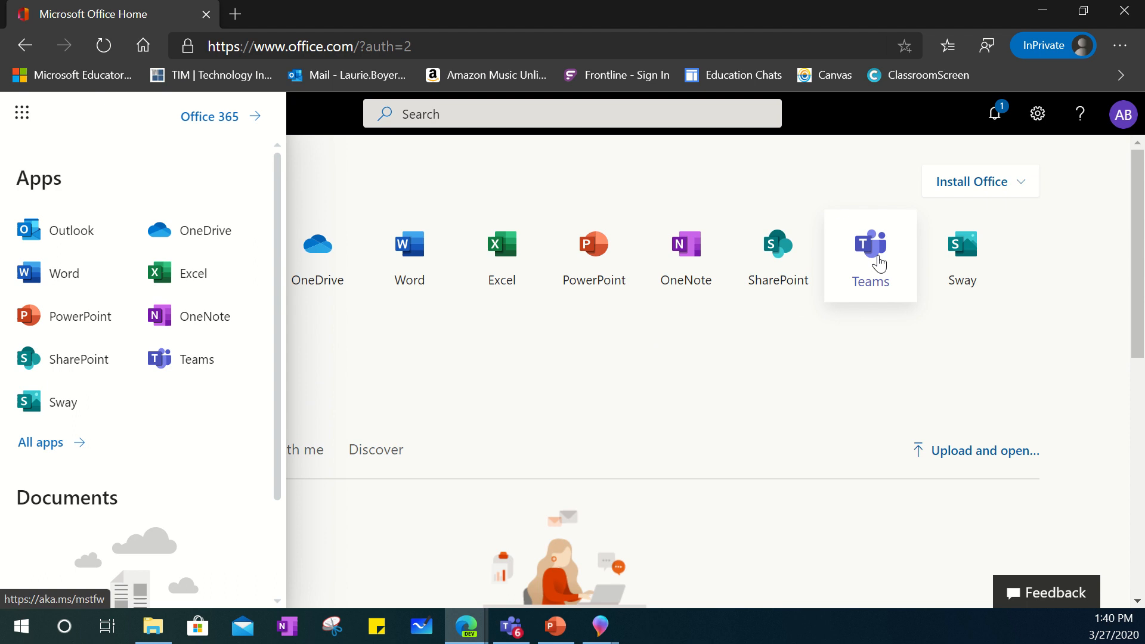
# Step: Launch Teams in a new browser tab from the Office 365 apps
pyautogui.click(869, 243)
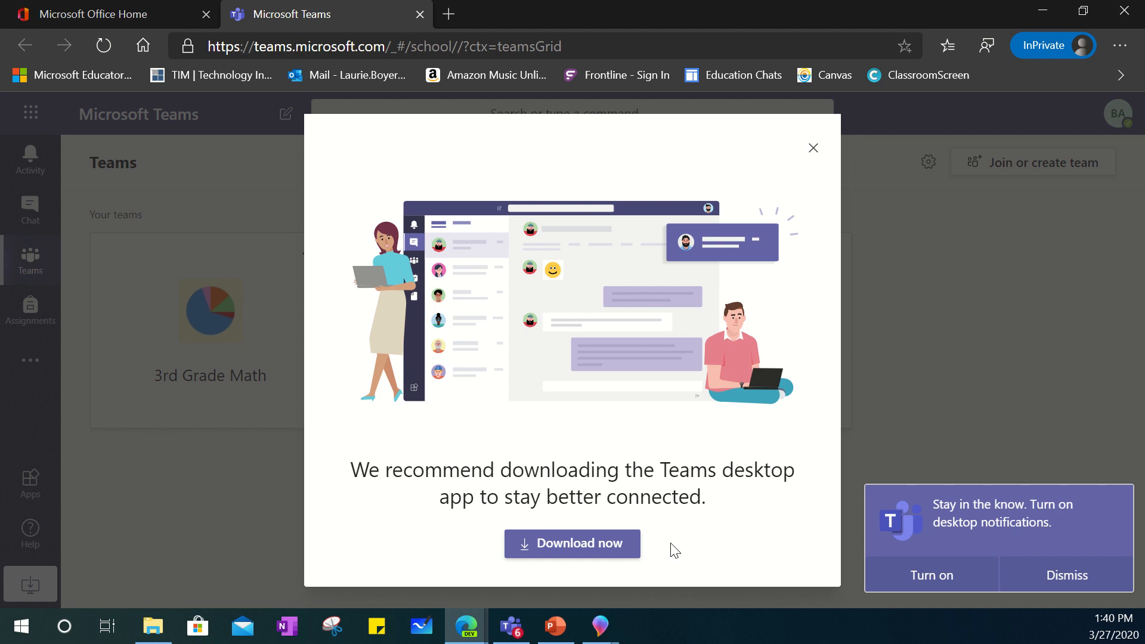
pyautogui.moveTo(777, 490)
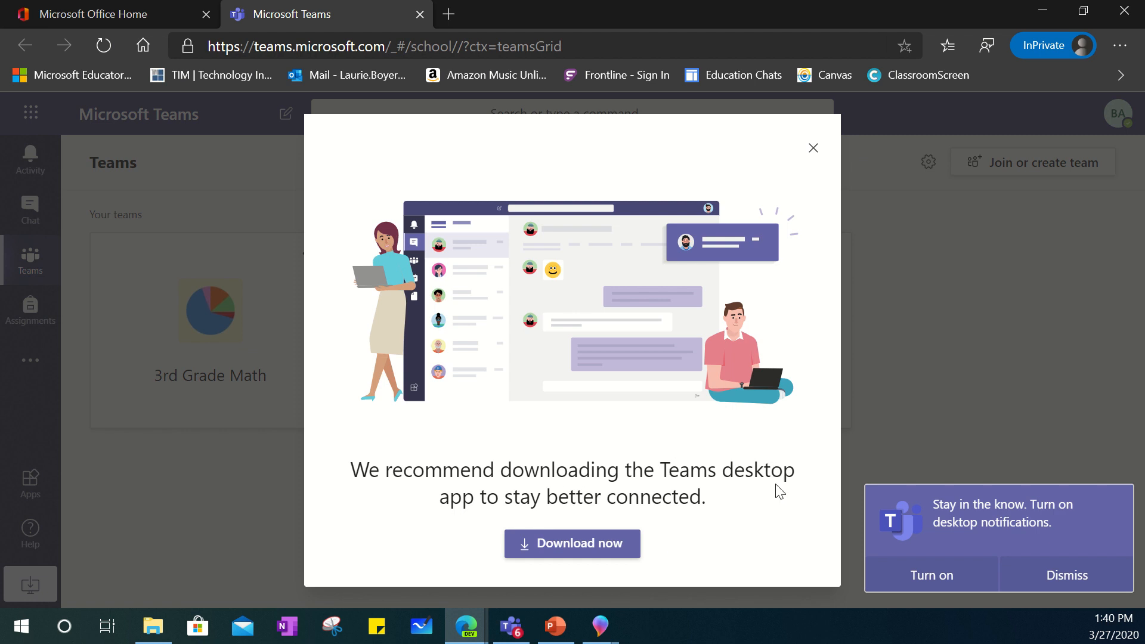
pyautogui.moveTo(749, 535)
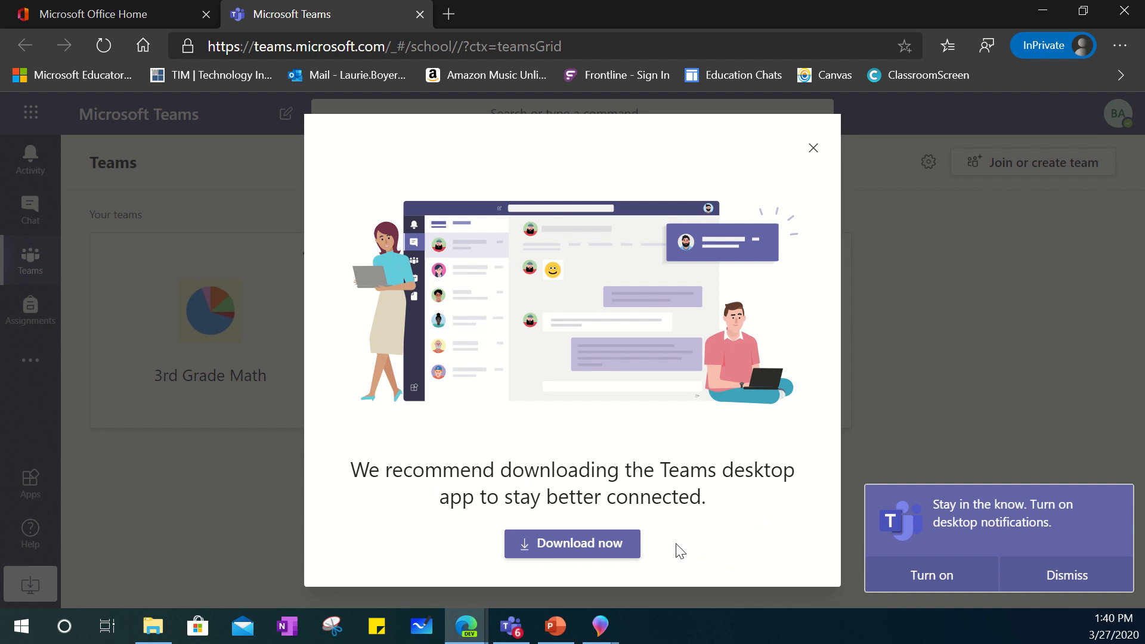
pyautogui.moveTo(573, 543)
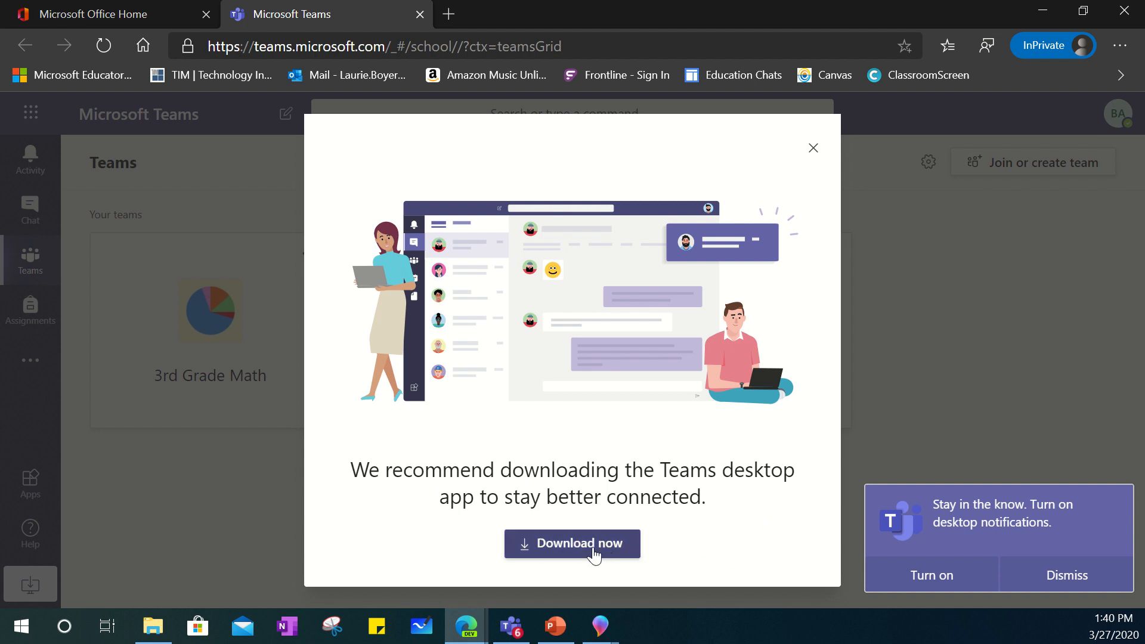
pyautogui.moveTo(803, 207)
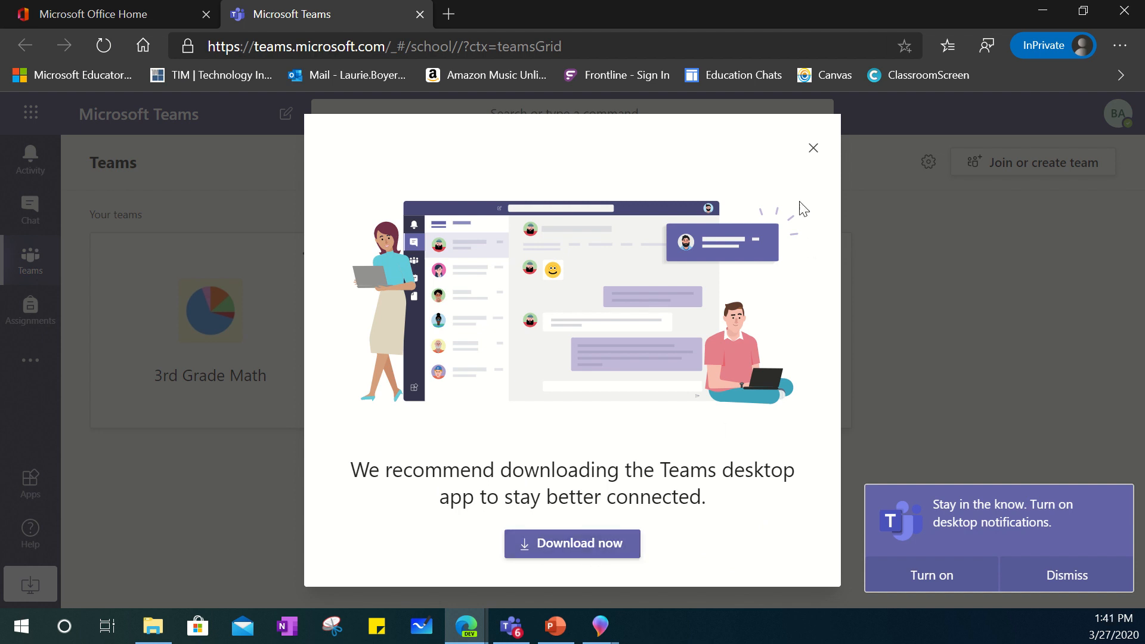
# Step: Dismiss the desktop-app download prompt to reveal the three class team tiles
pyautogui.click(812, 148)
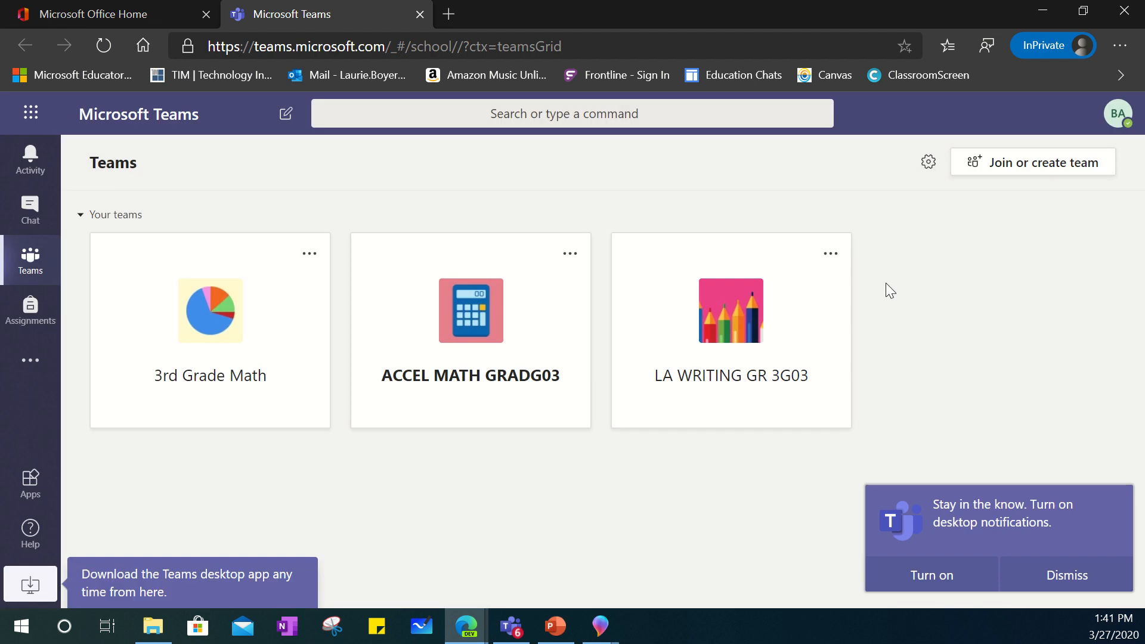
pyautogui.moveTo(437, 470)
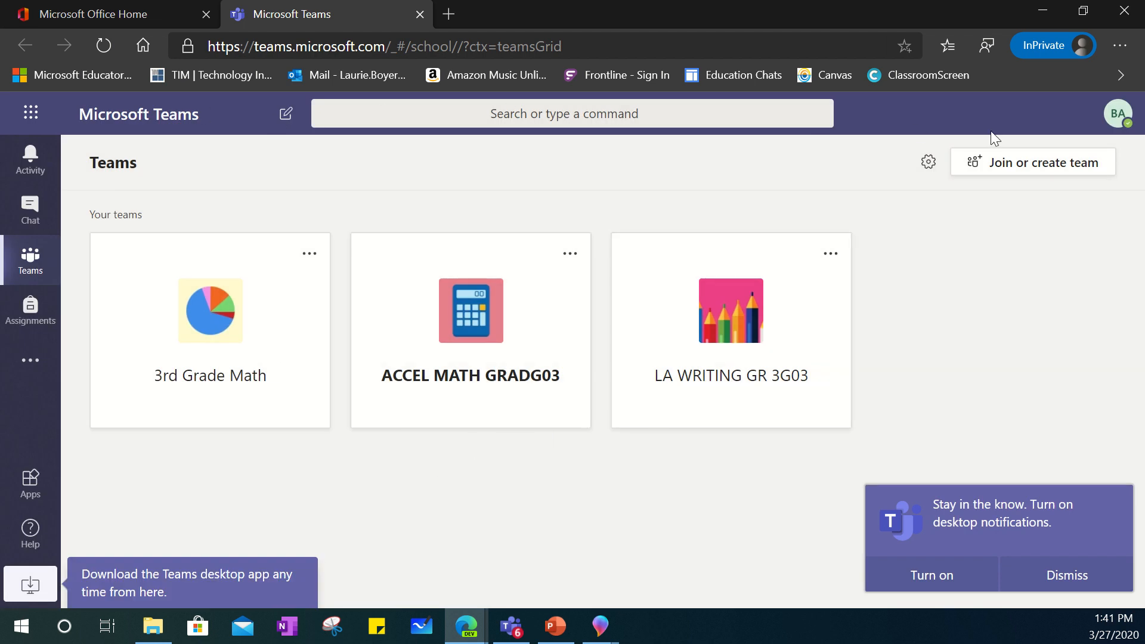
pyautogui.moveTo(496, 100)
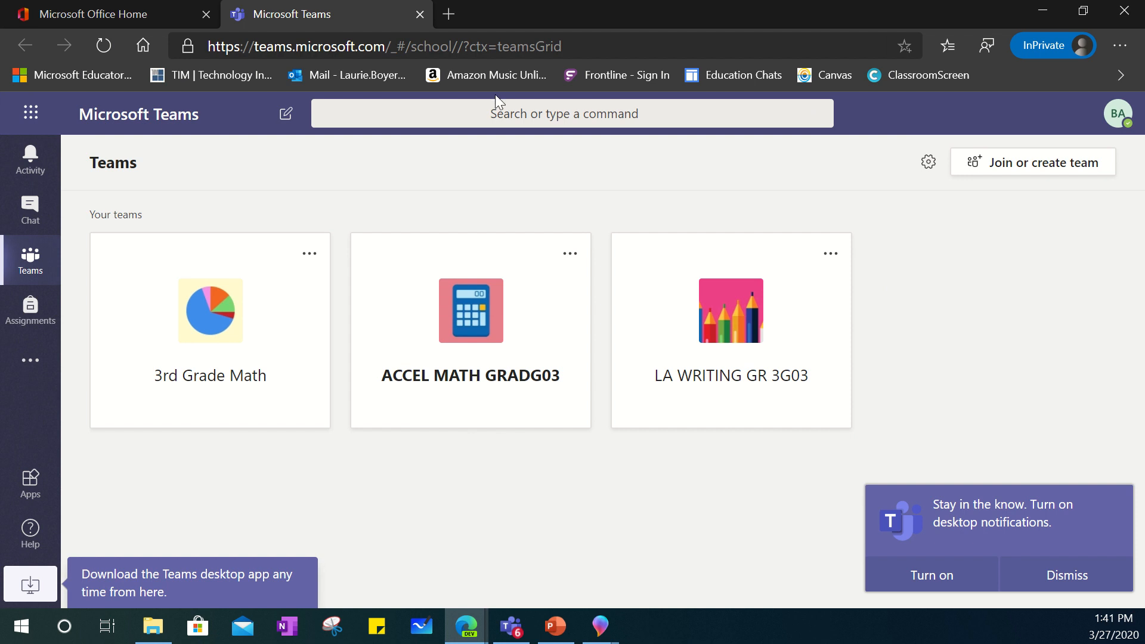
pyautogui.moveTo(64, 165)
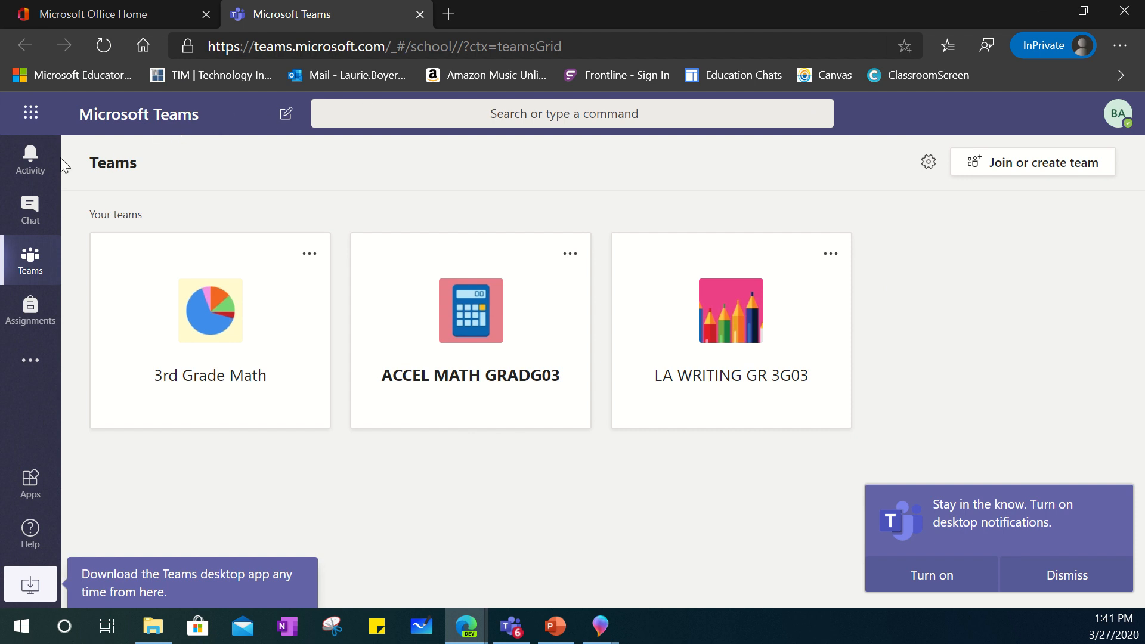
pyautogui.moveTo(56, 155)
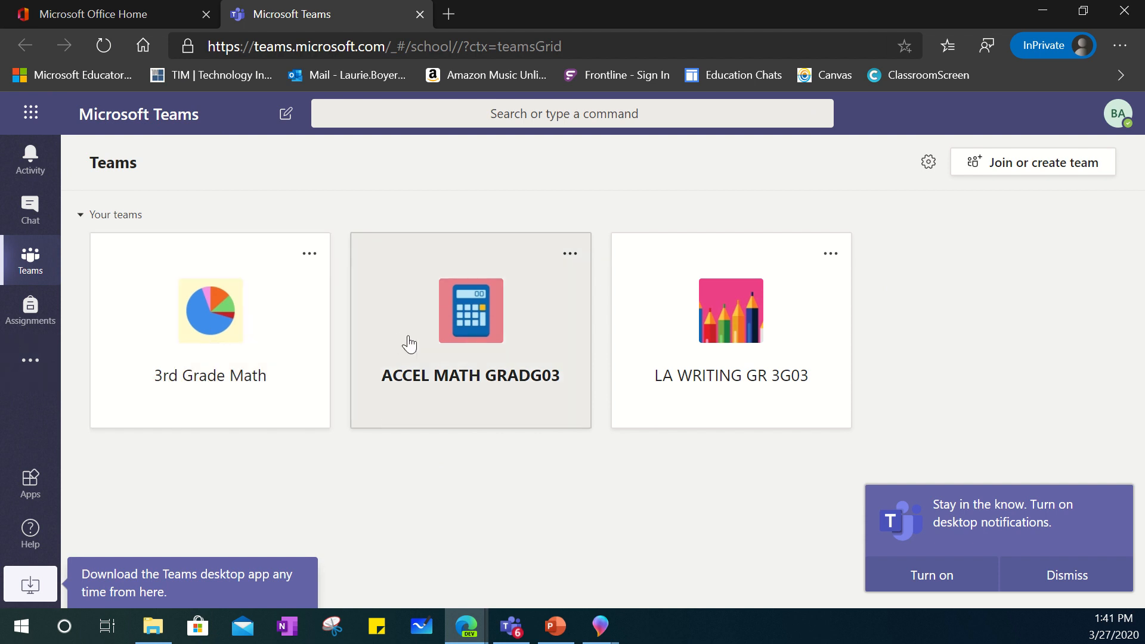
pyautogui.moveTo(685, 337)
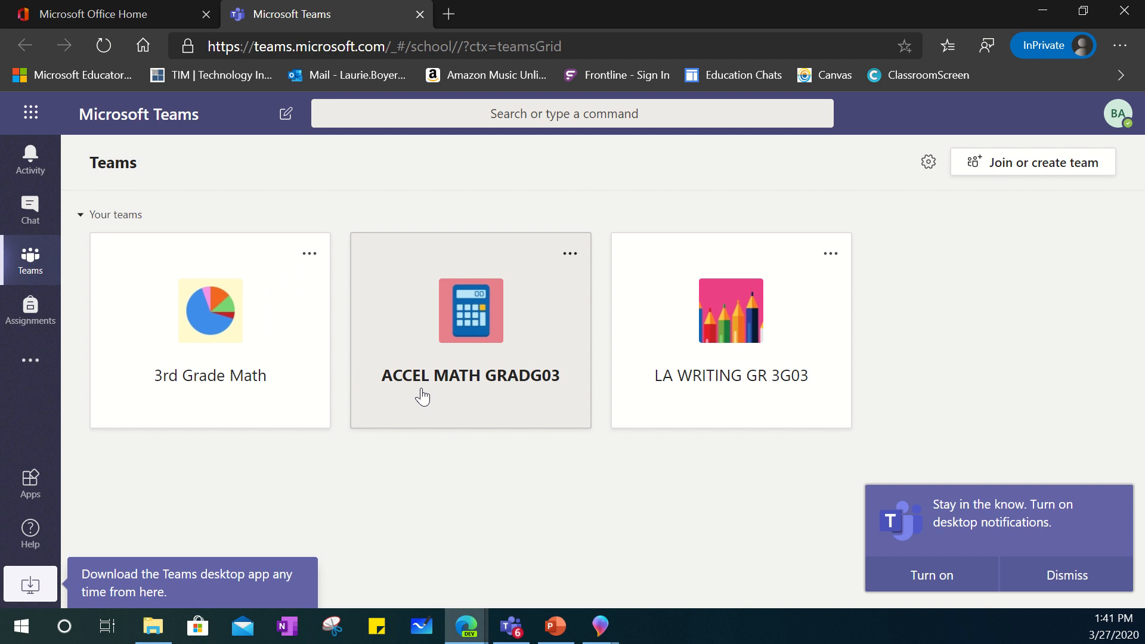
pyautogui.moveTo(557, 451)
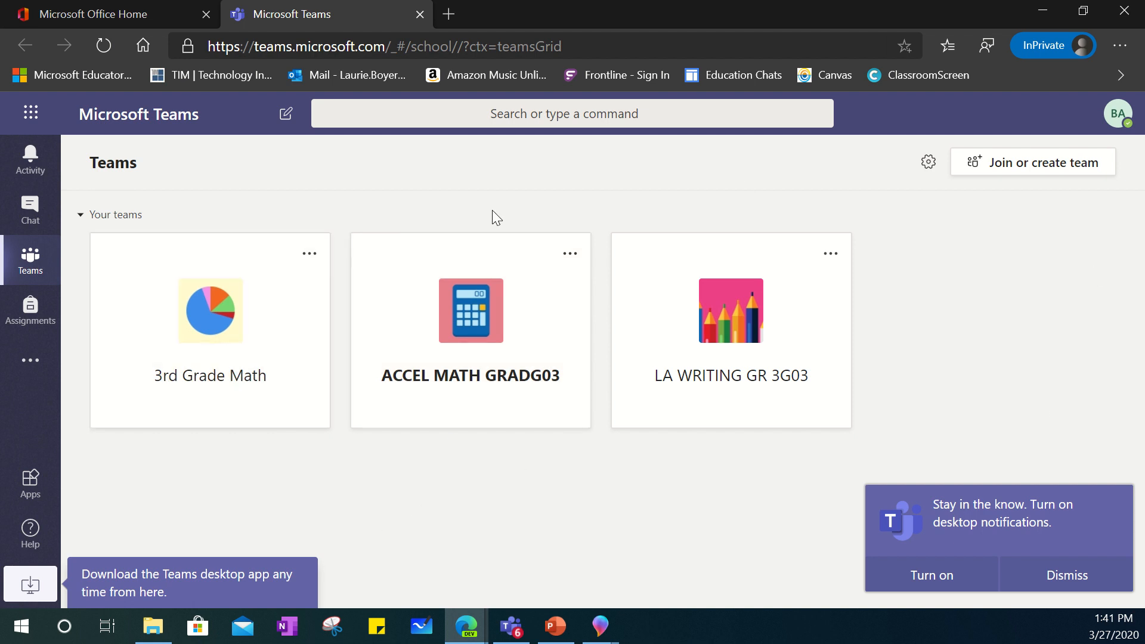
pyautogui.moveTo(657, 302)
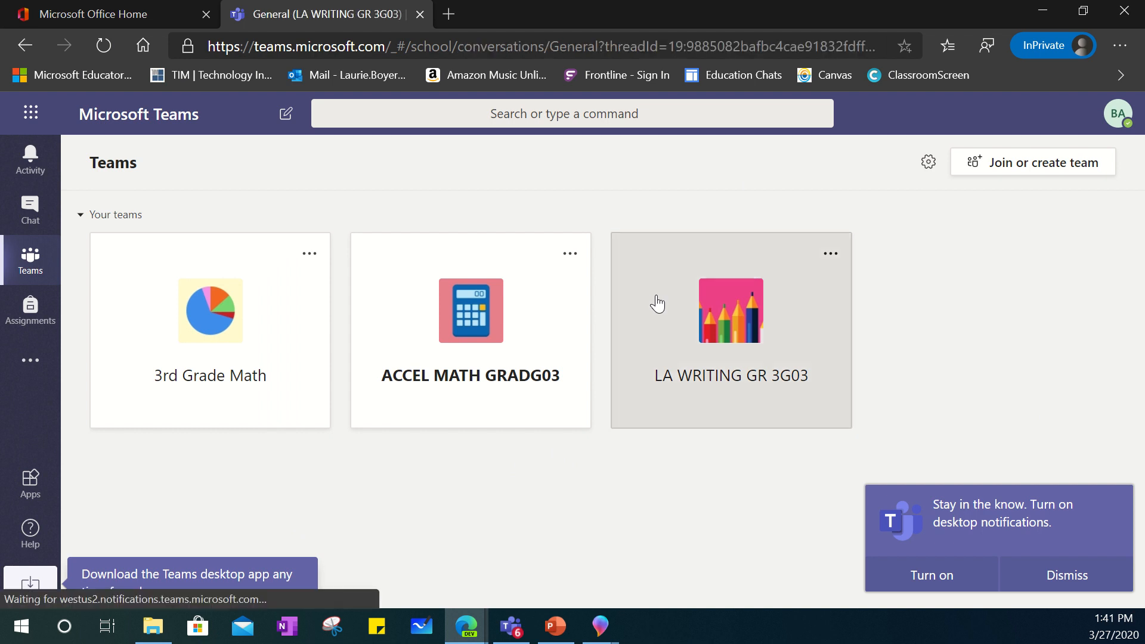
# Step: Enter the LA WRITING GR 3G03 team's General channel and browse its posts
pyautogui.click(729, 329)
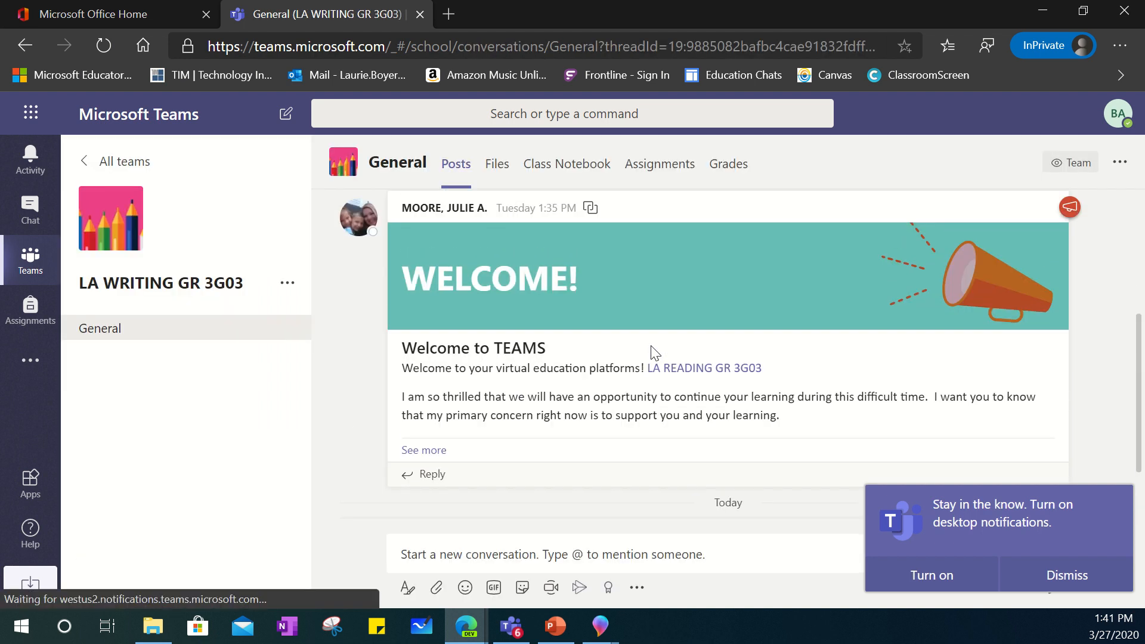
pyautogui.scroll(-3)
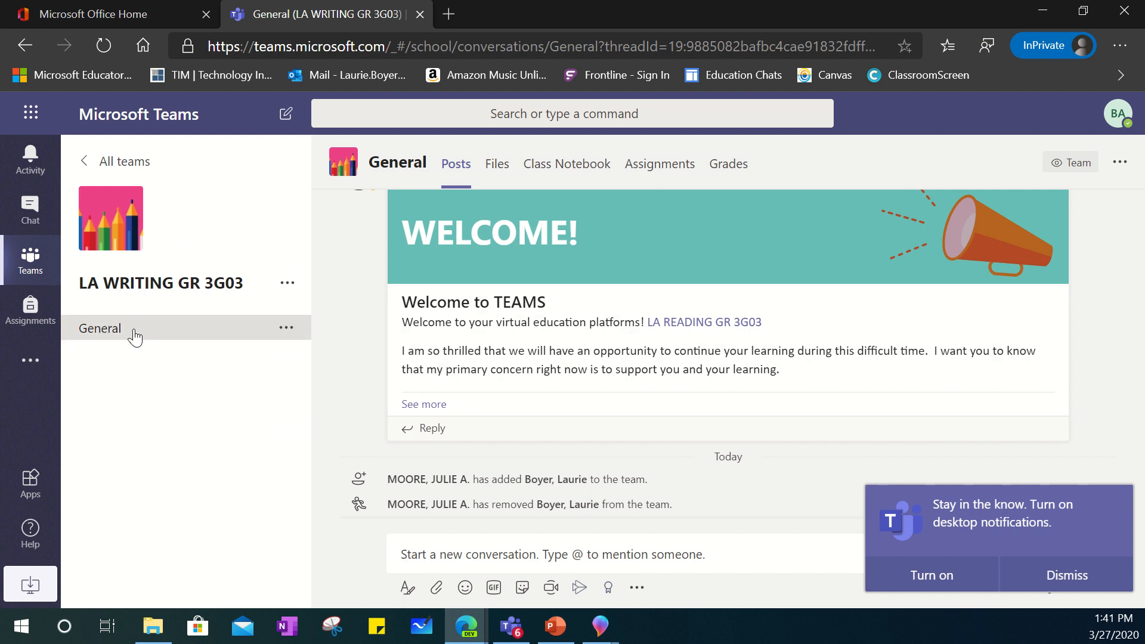
pyautogui.moveTo(157, 335)
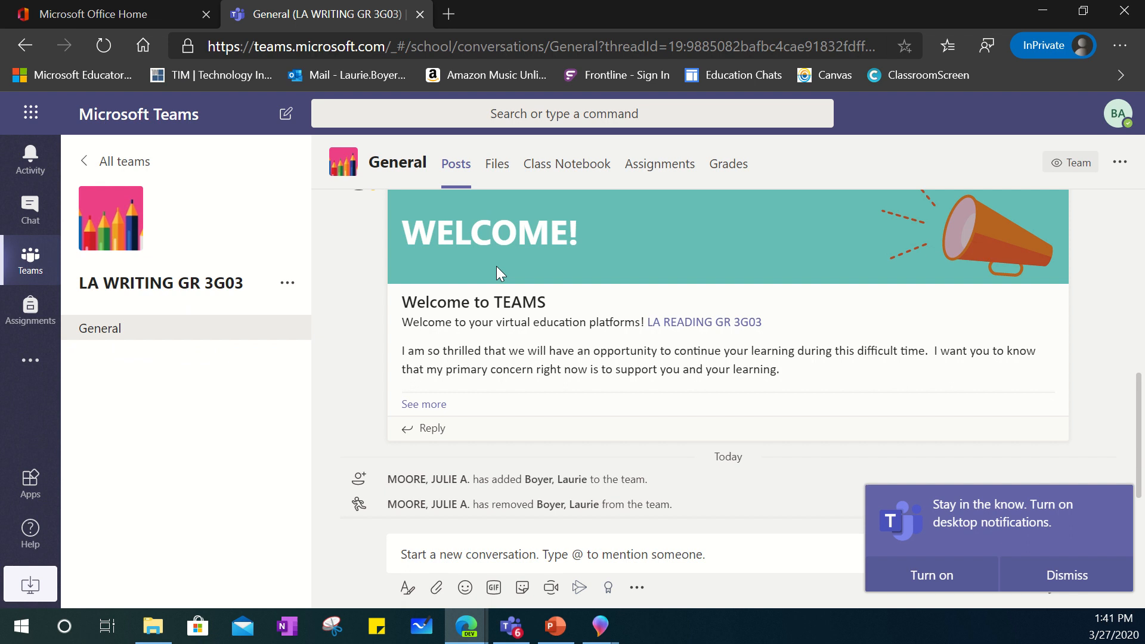
pyautogui.moveTo(340, 262)
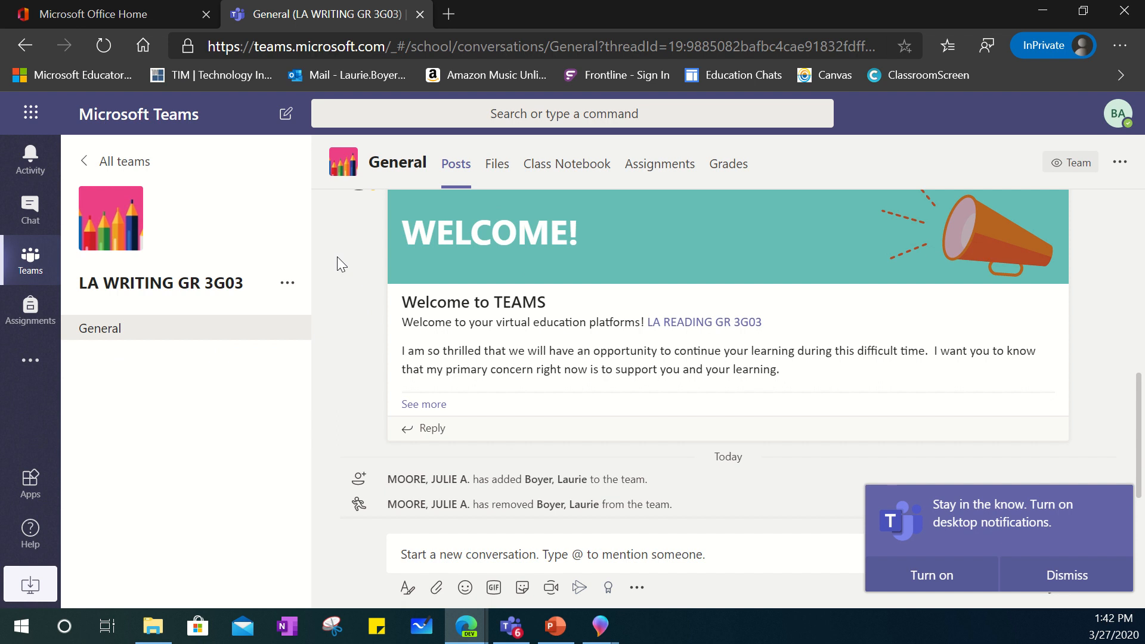
pyautogui.moveTo(665, 372)
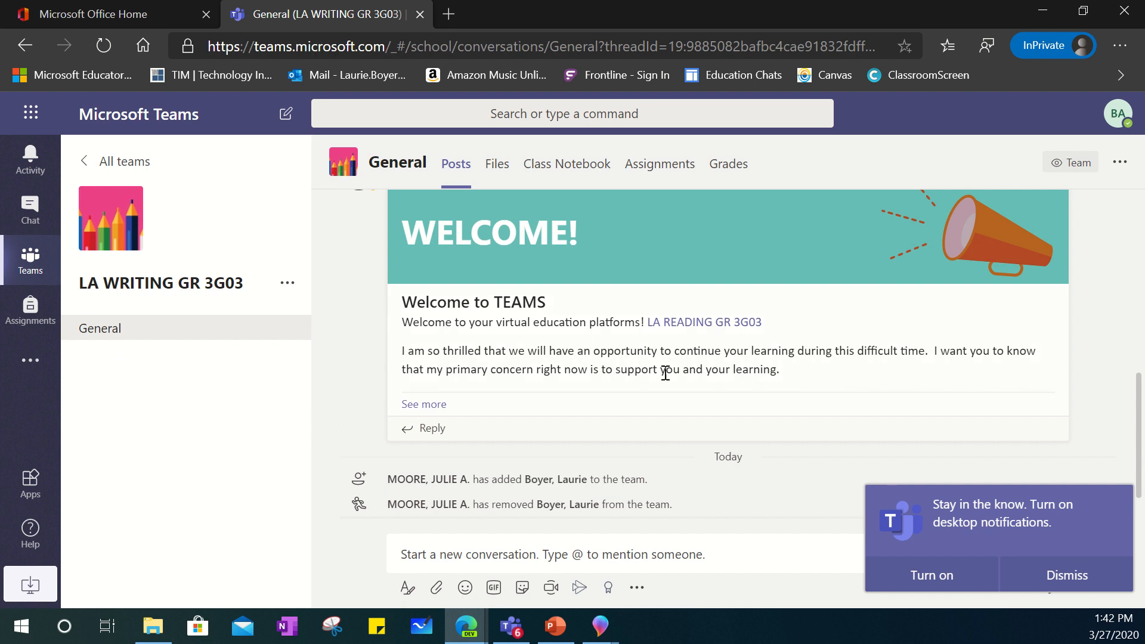
pyautogui.moveTo(880, 561)
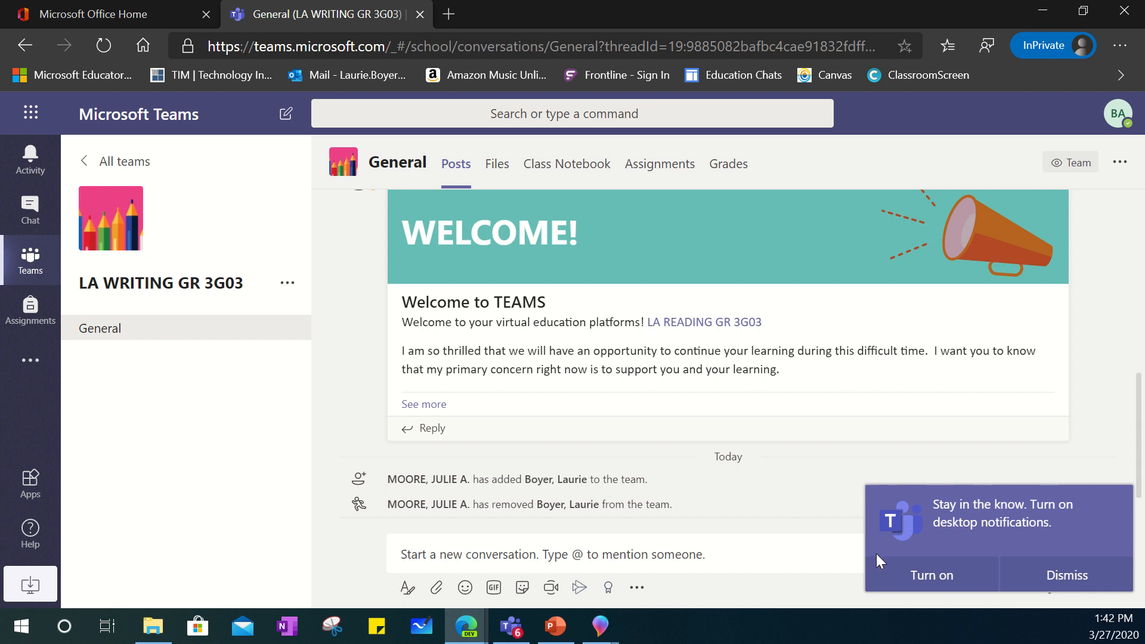
pyautogui.moveTo(876, 506)
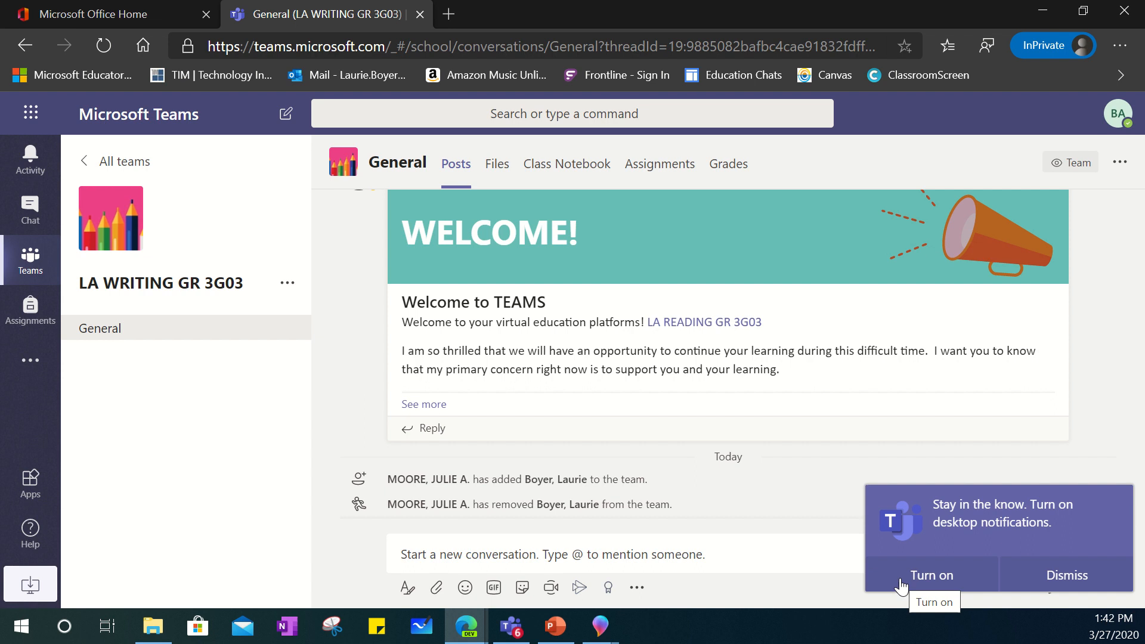
pyautogui.moveTo(1065, 584)
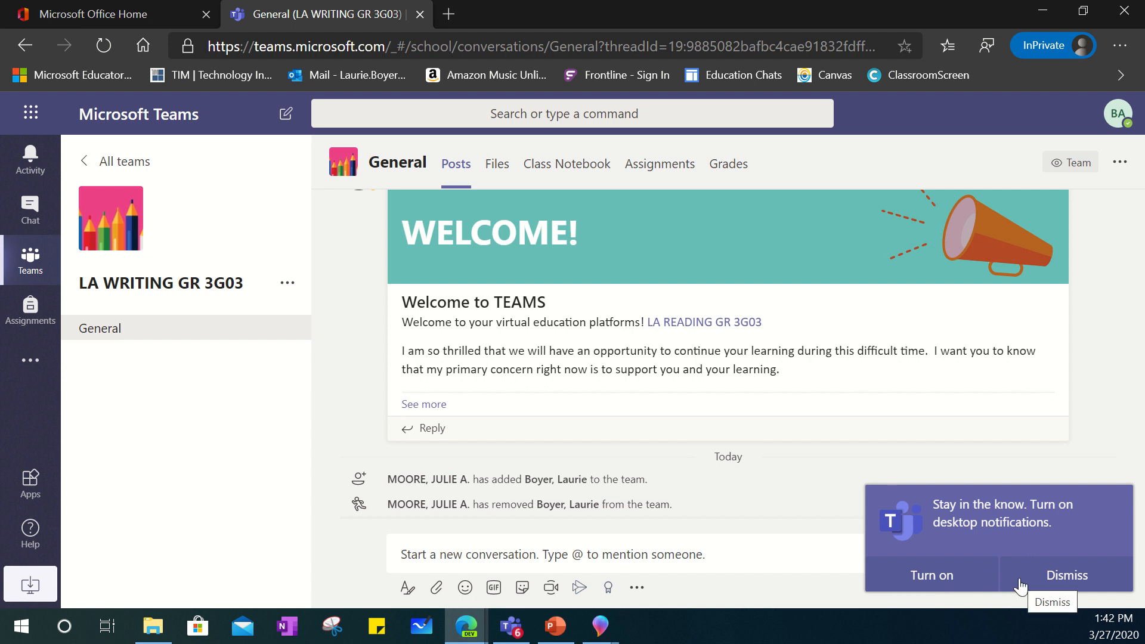
# Step: Dismiss the 'Turn on desktop notifications' banner over the General channel
pyautogui.click(1065, 574)
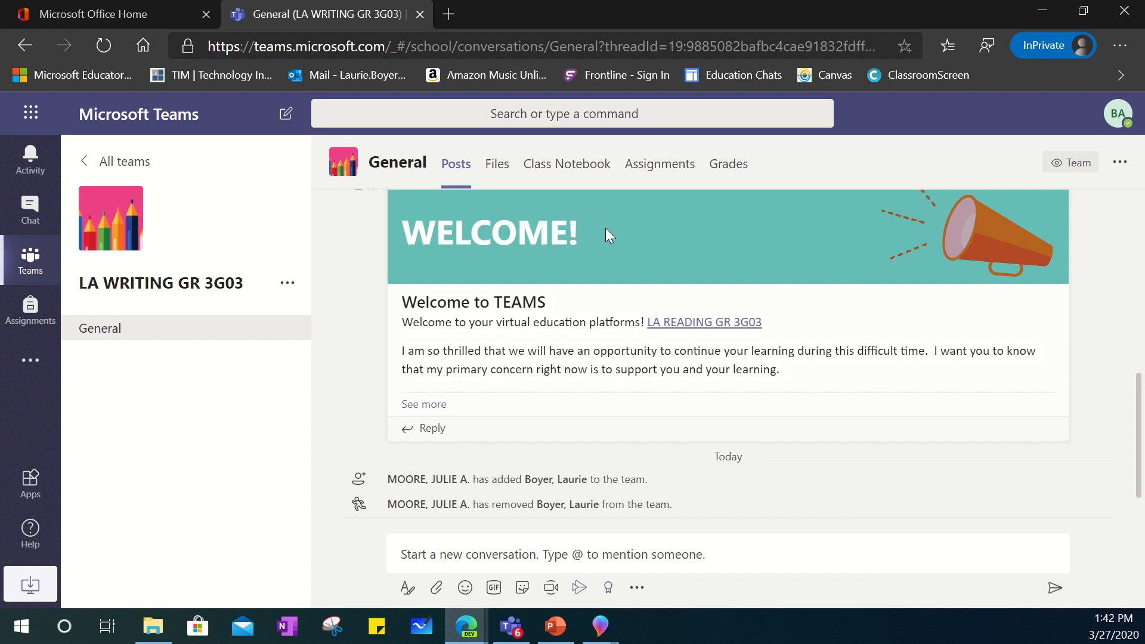
pyautogui.moveTo(30, 210)
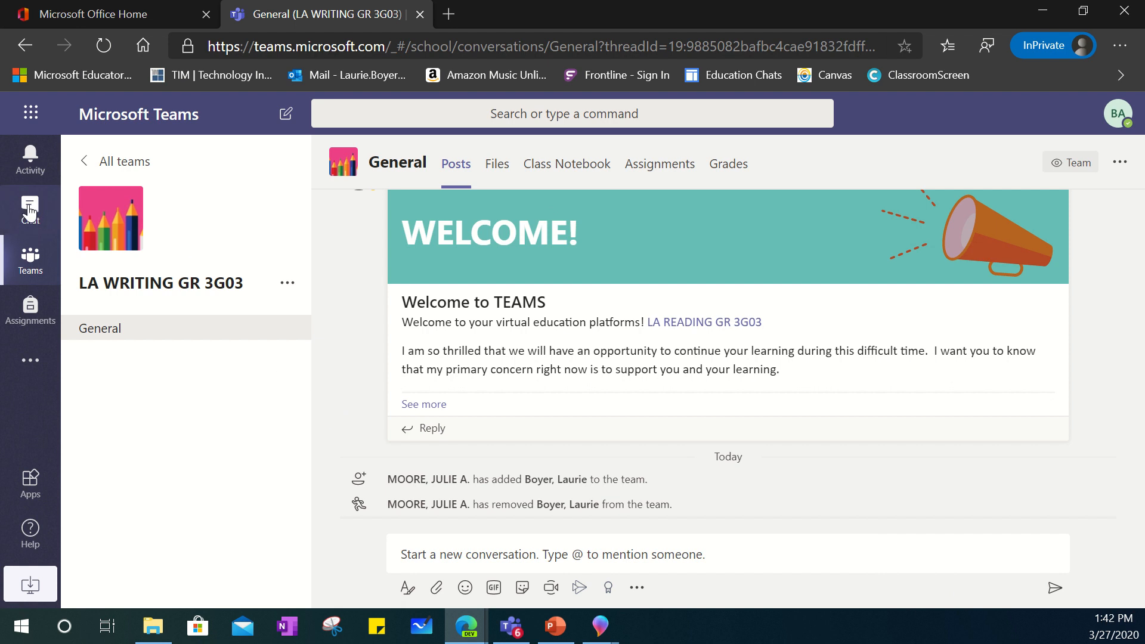
pyautogui.moveTo(30, 212)
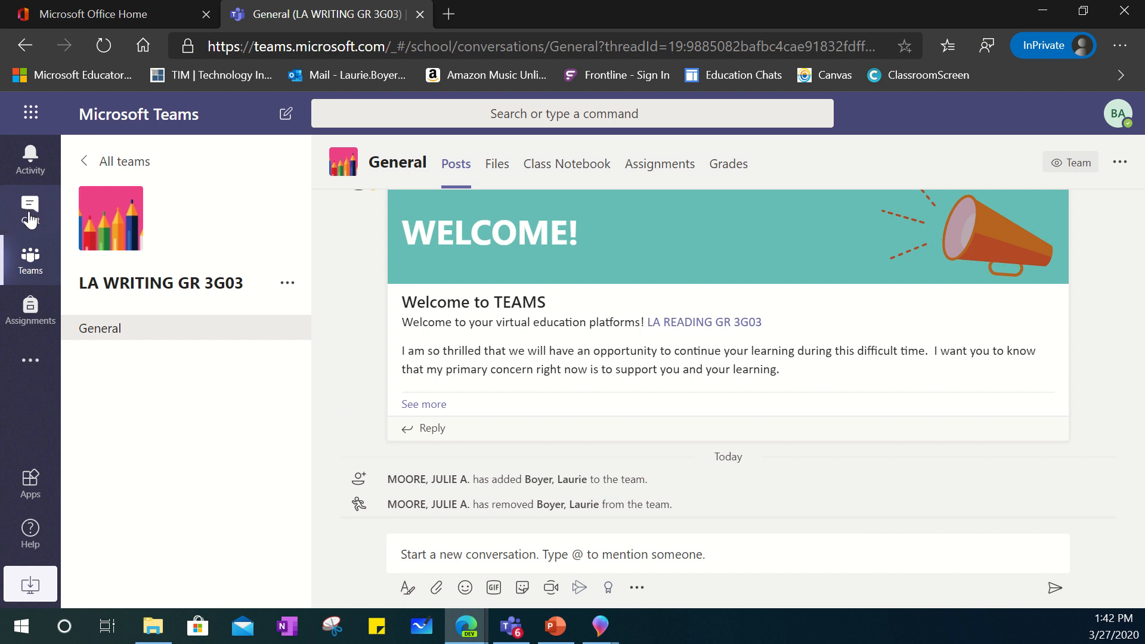
# Step: Go to Chat and start a blank new chat
pyautogui.click(30, 211)
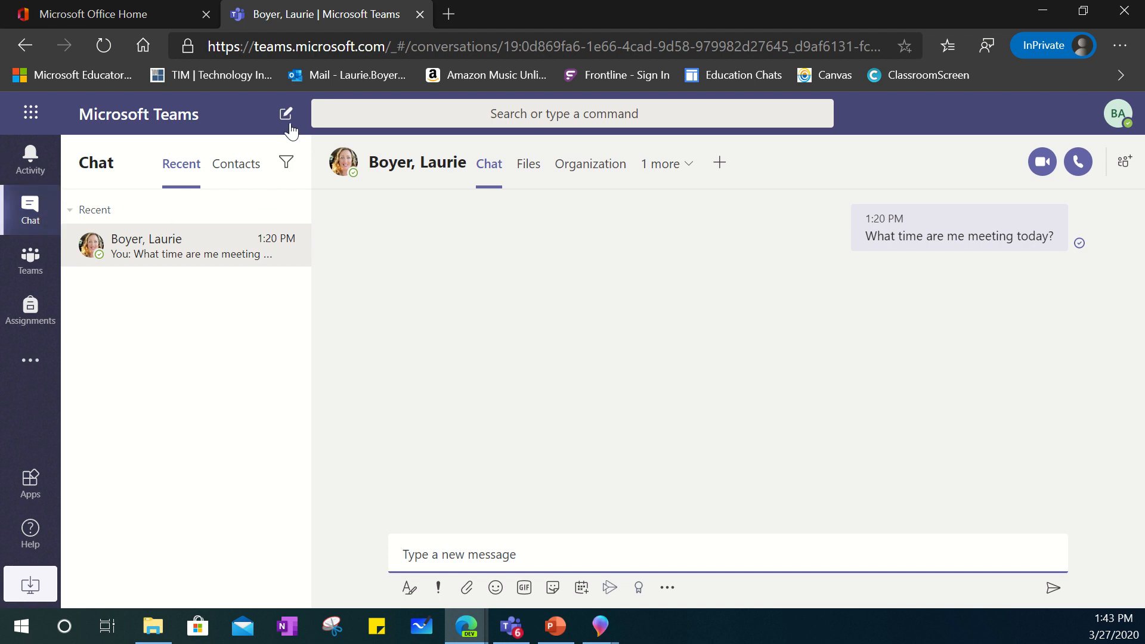
pyautogui.moveTo(286, 115)
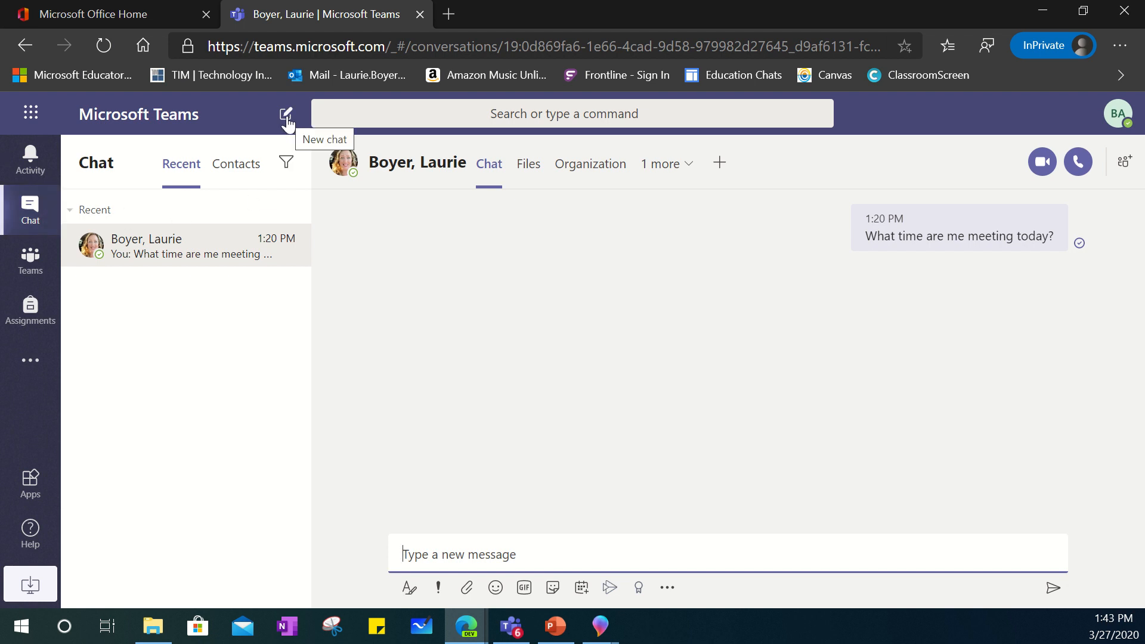
pyautogui.click(286, 114)
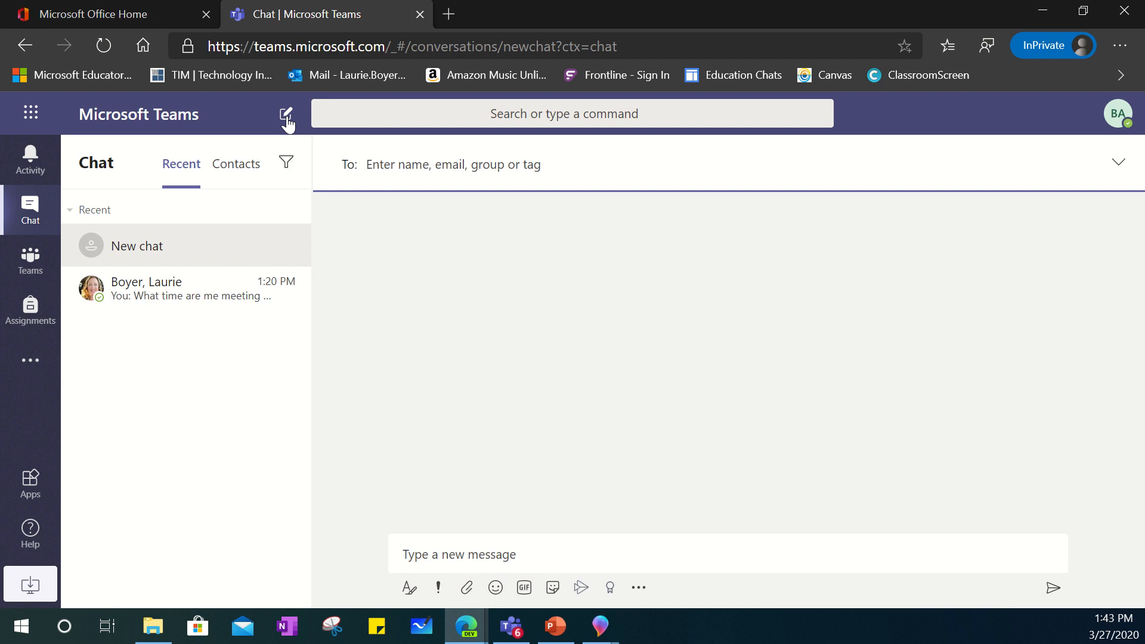
pyautogui.moveTo(362, 259)
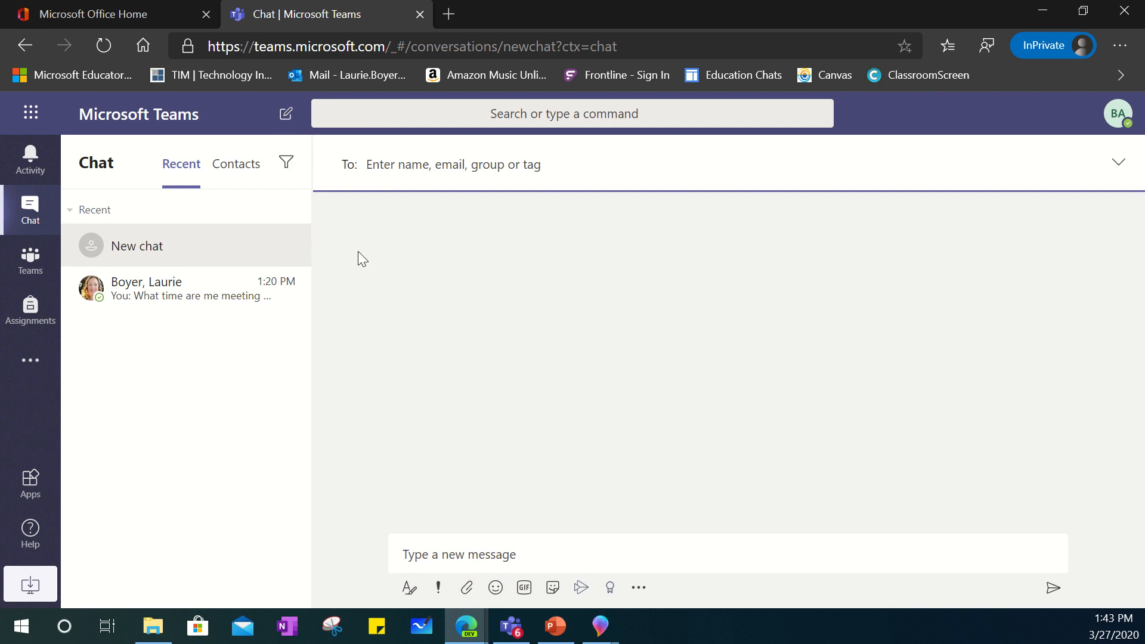
pyautogui.click(368, 165)
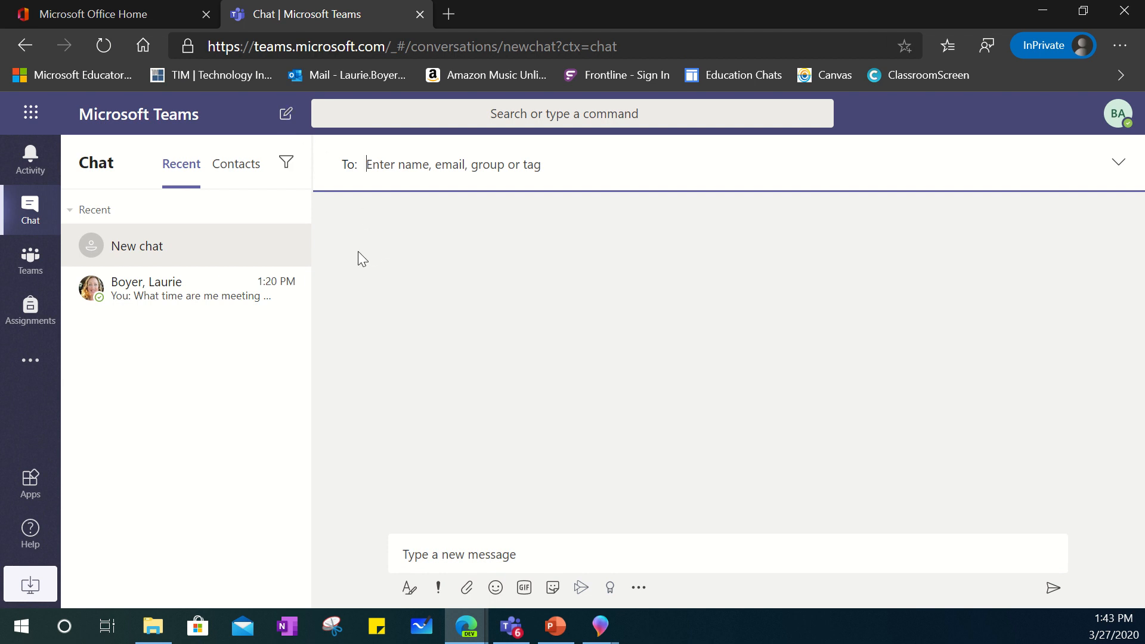
pyautogui.write('boyer')
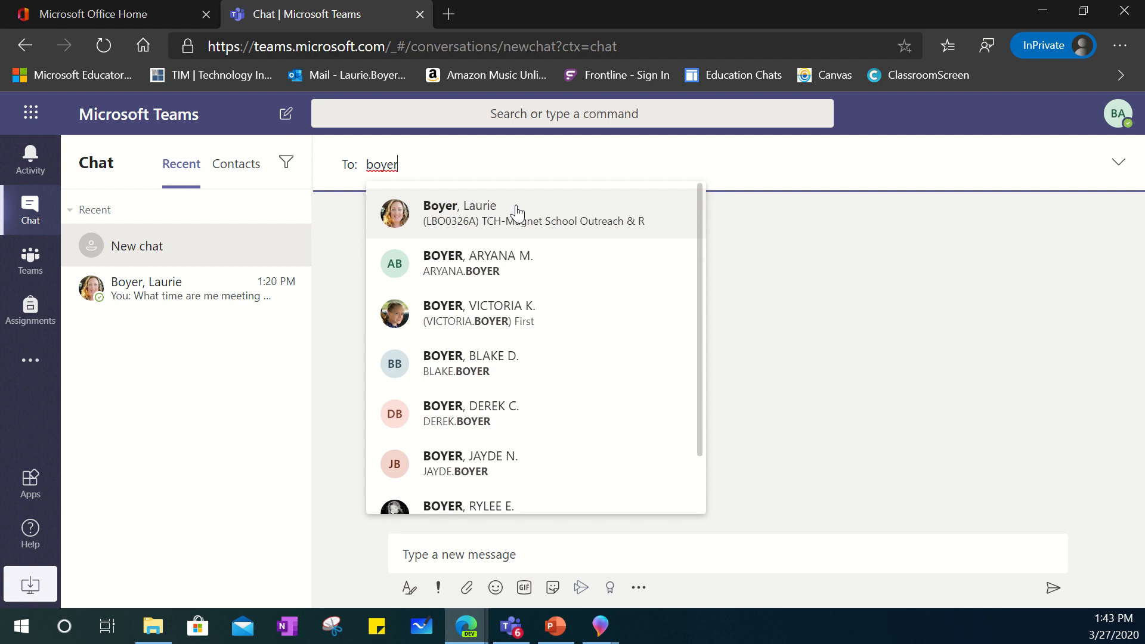
pyautogui.click(460, 213)
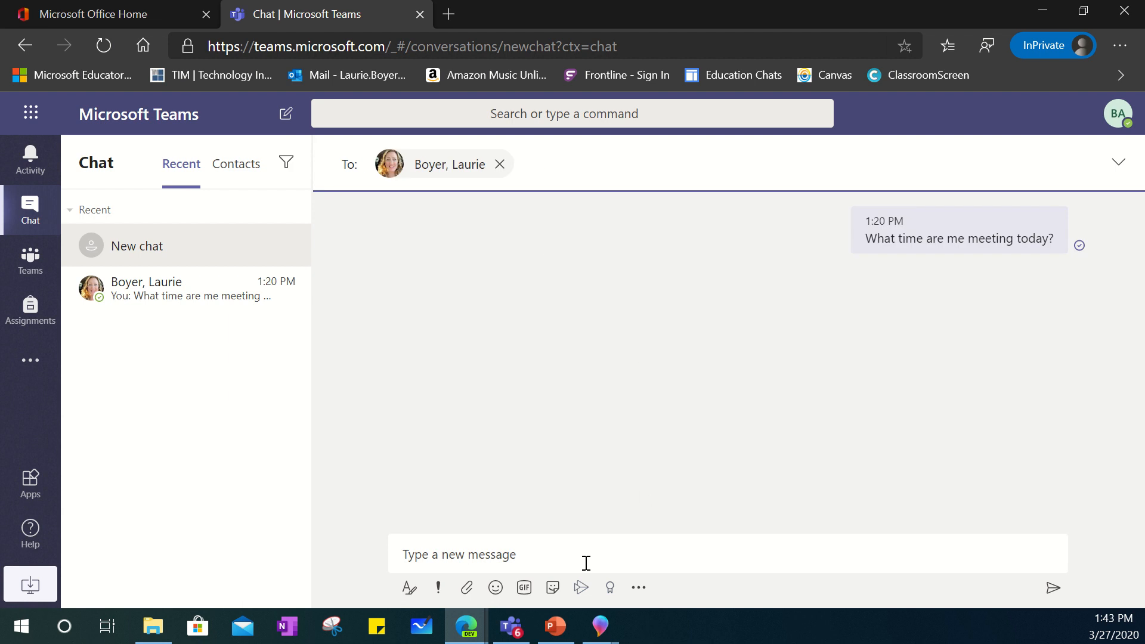
pyautogui.click(145, 289)
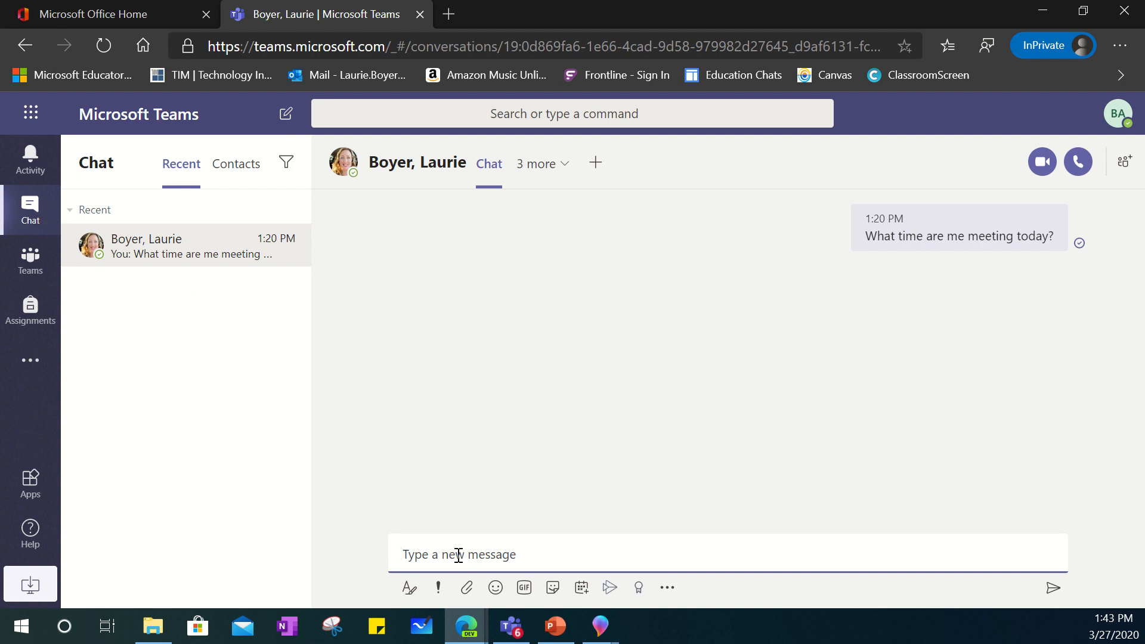
# Step: Send the teacher the message 'Hello! What time is the meeting today?'
pyautogui.write('Hello! What time is')
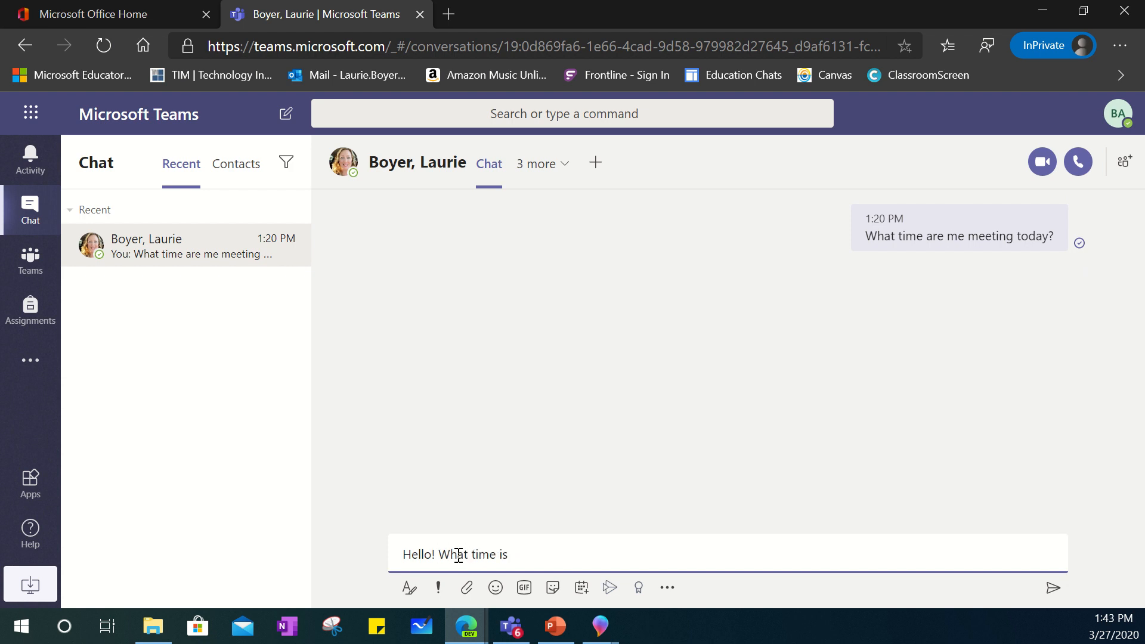
pyautogui.write('the meeting')
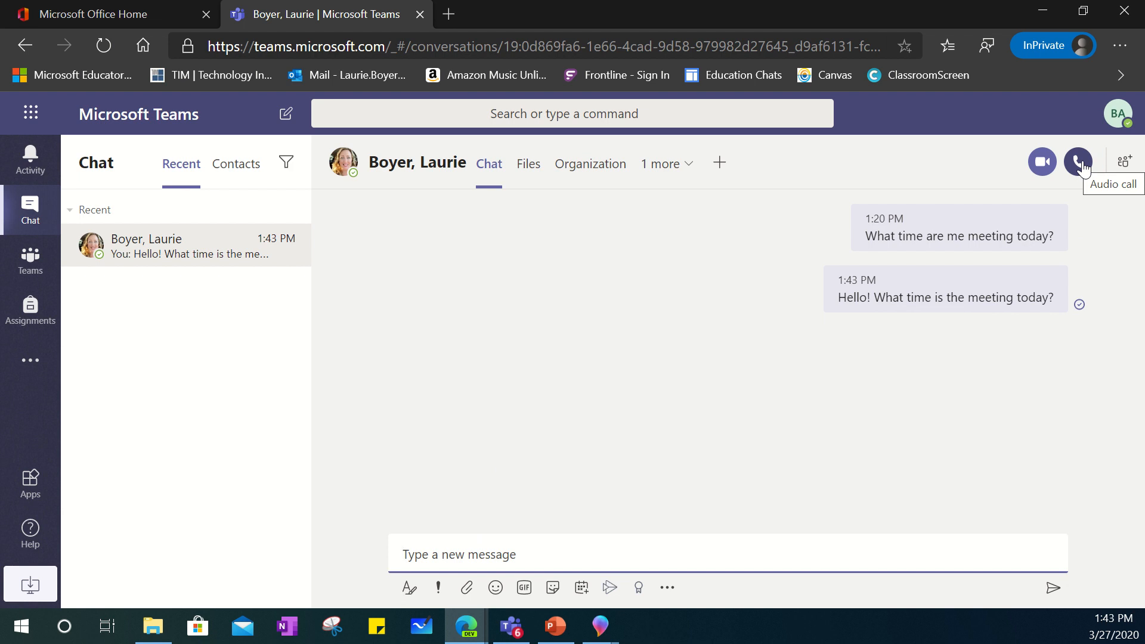
pyautogui.moveTo(1042, 162)
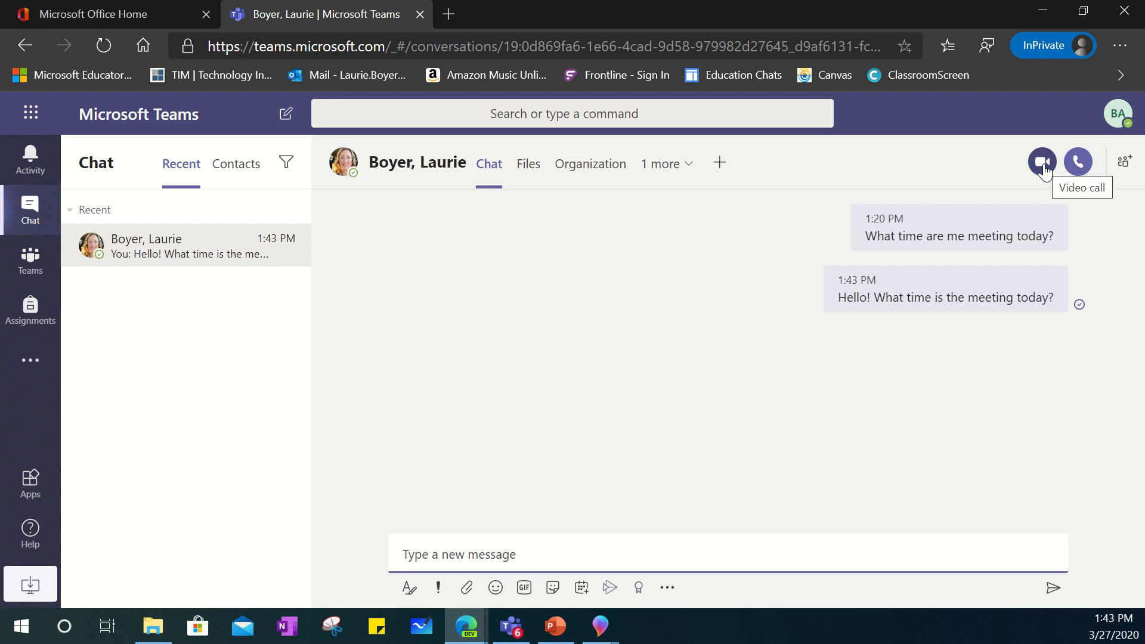
pyautogui.click(458, 555)
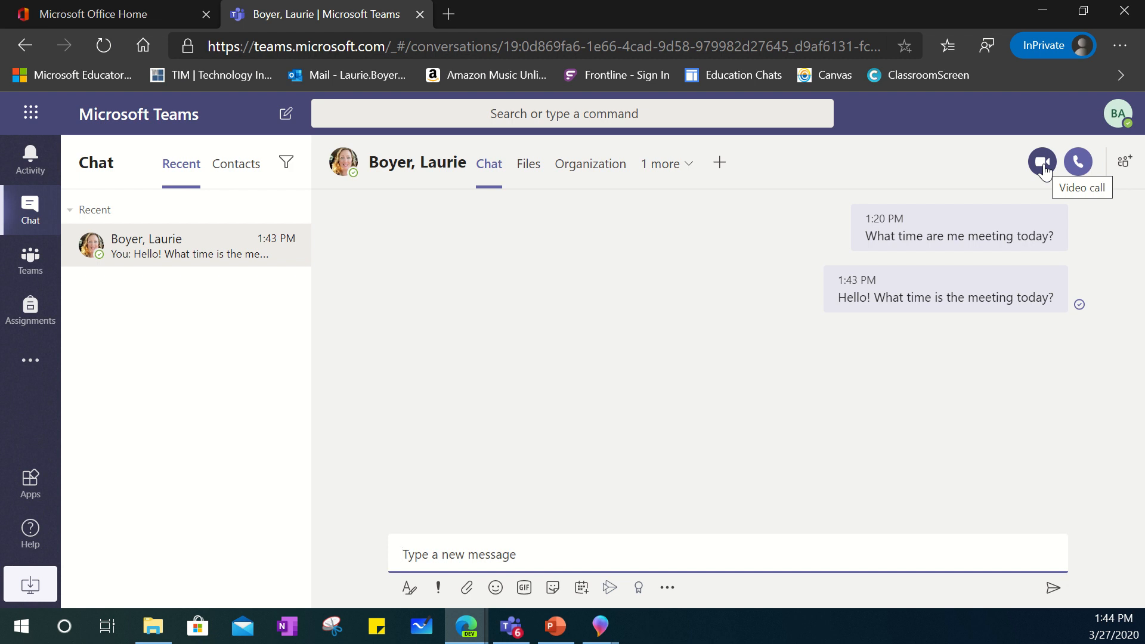
pyautogui.moveTo(131, 276)
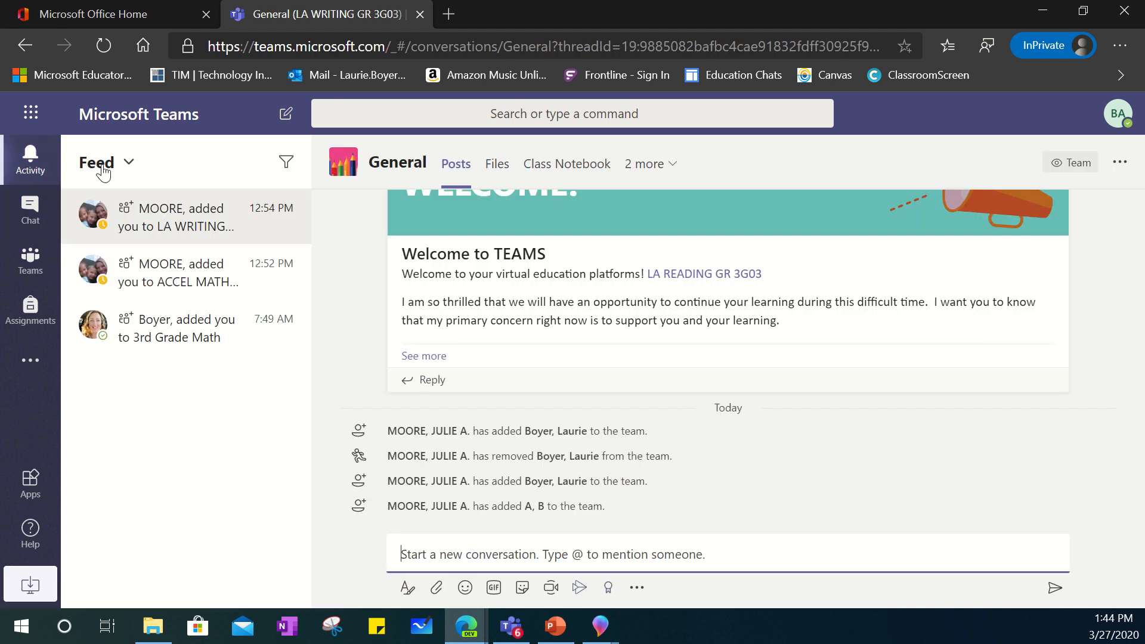
pyautogui.moveTo(126, 193)
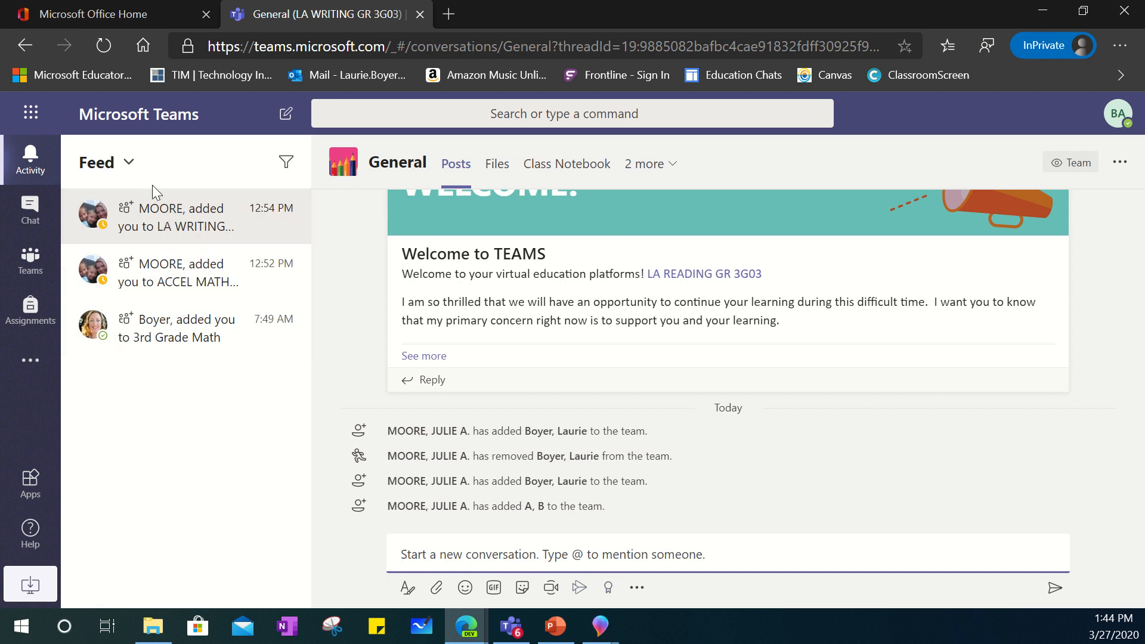
pyautogui.moveTo(165, 159)
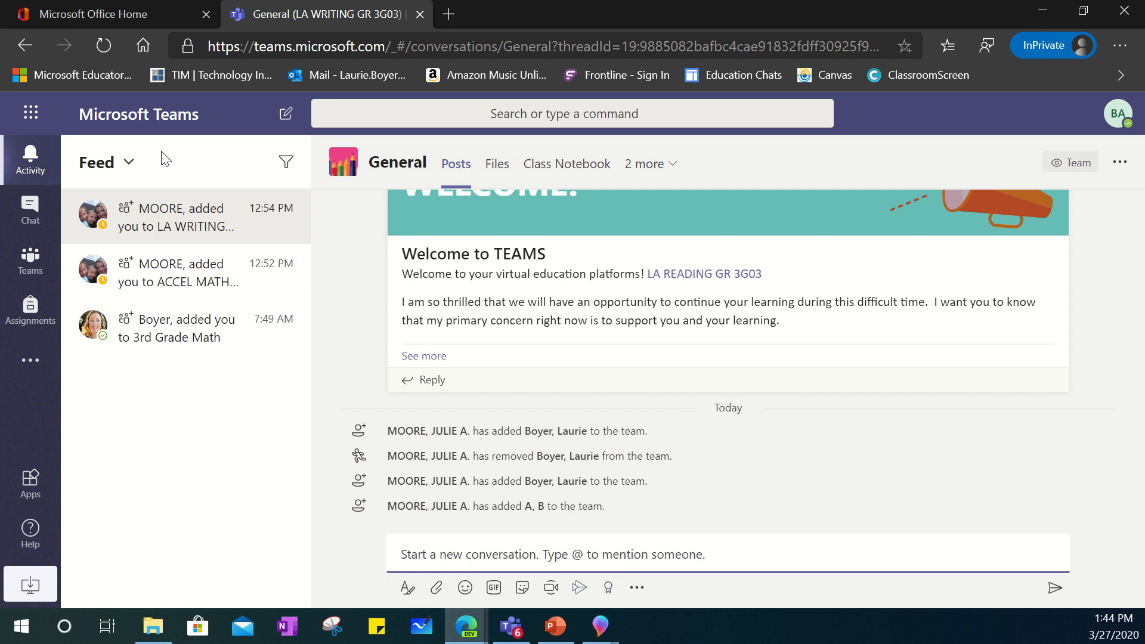
pyautogui.moveTo(158, 176)
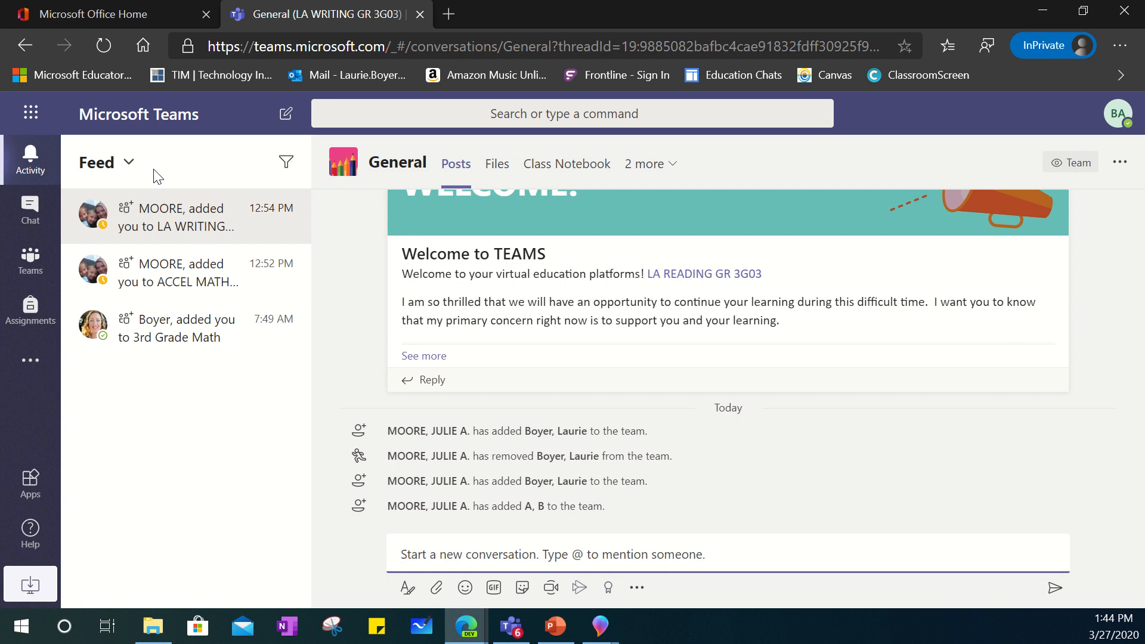
# Step: View the Activity feed's team-added notifications beside the LA WRITING GR 3G03 General channel
pyautogui.click(555, 554)
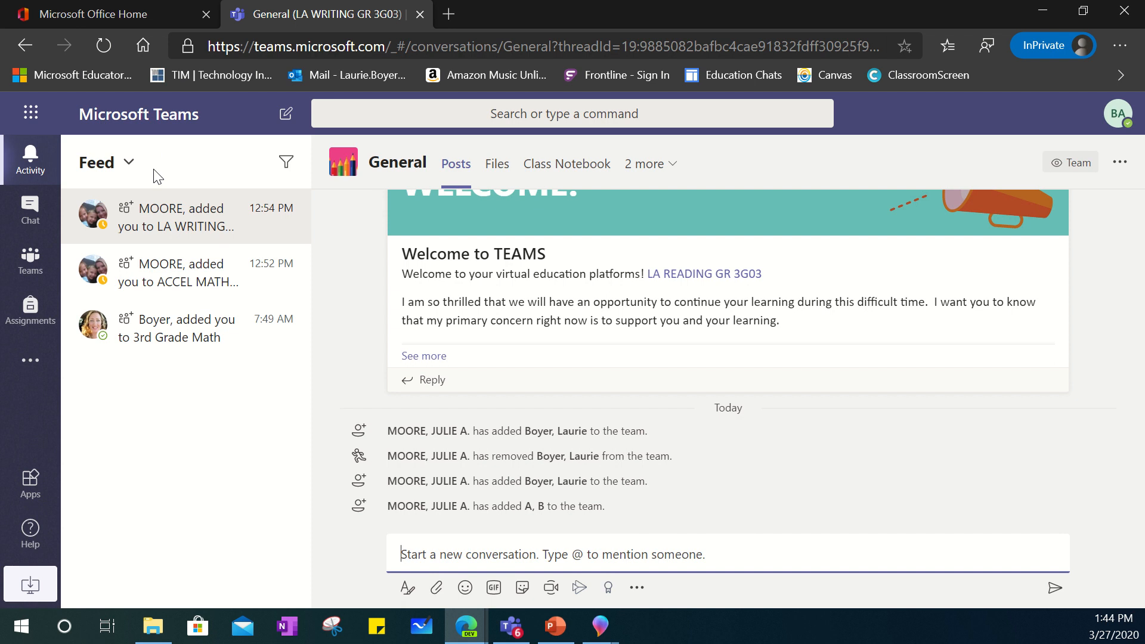
pyautogui.moveTo(365, 560)
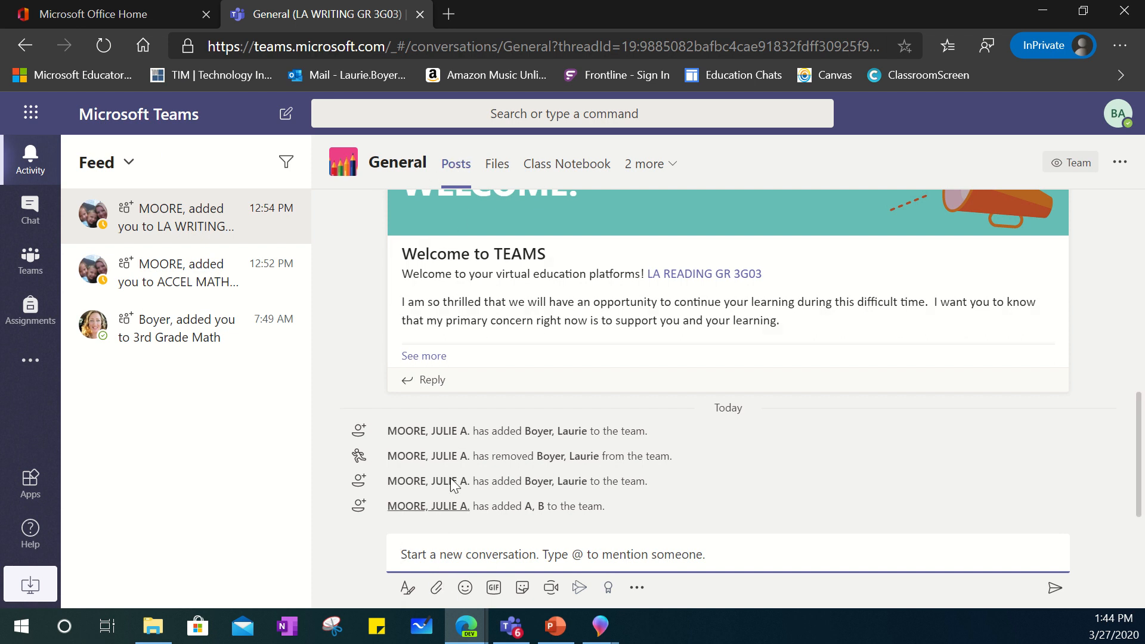
pyautogui.moveTo(454, 163)
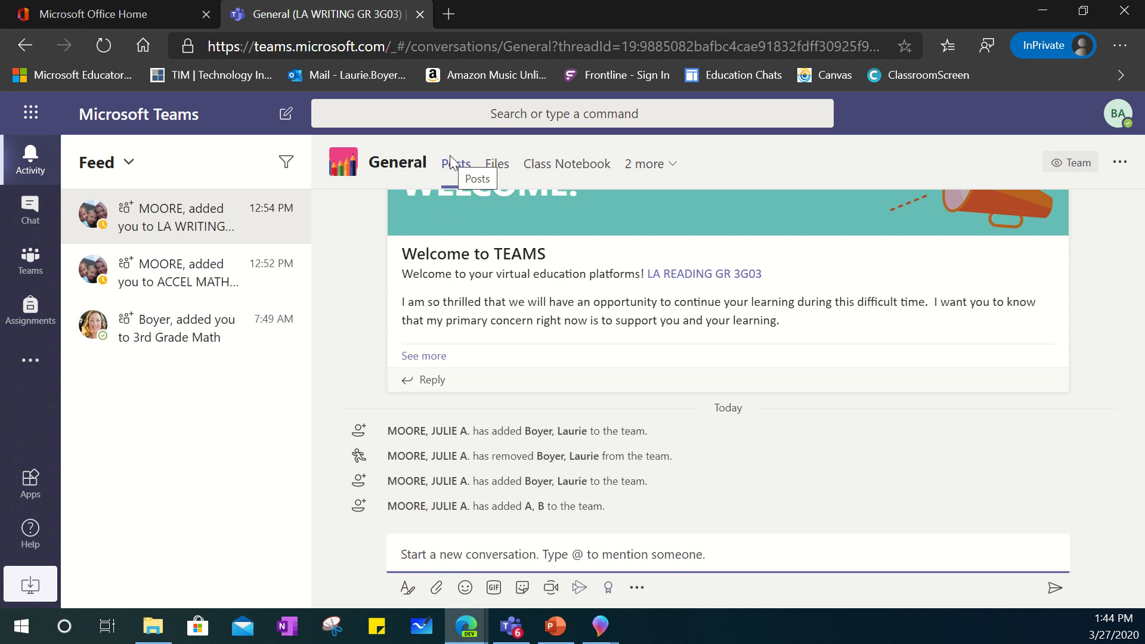
pyautogui.moveTo(427, 544)
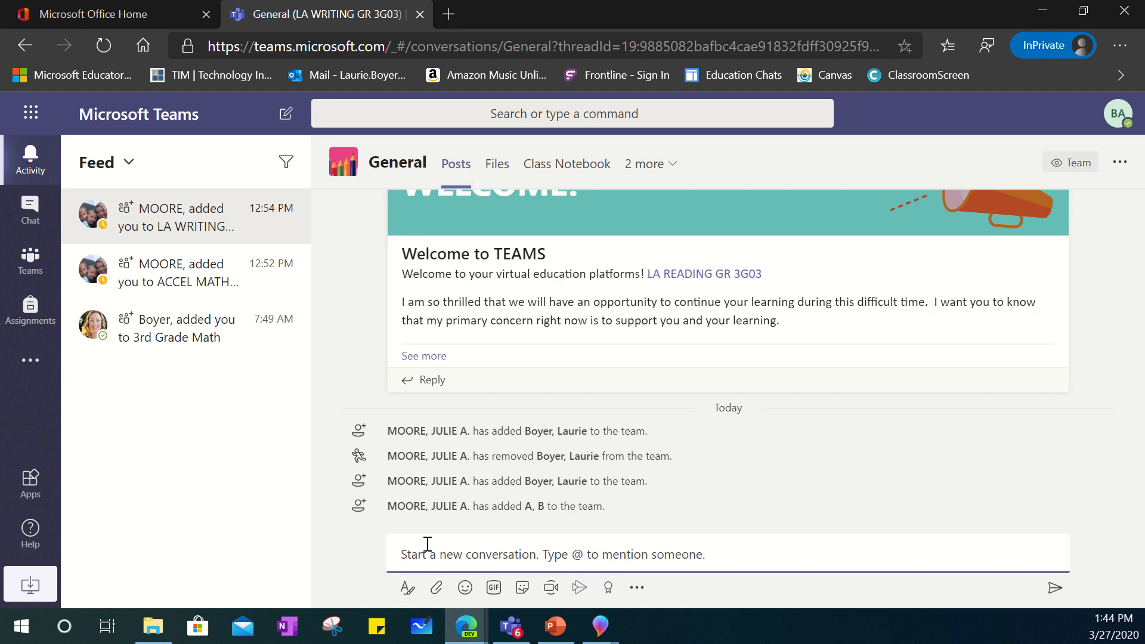
pyautogui.click(427, 553)
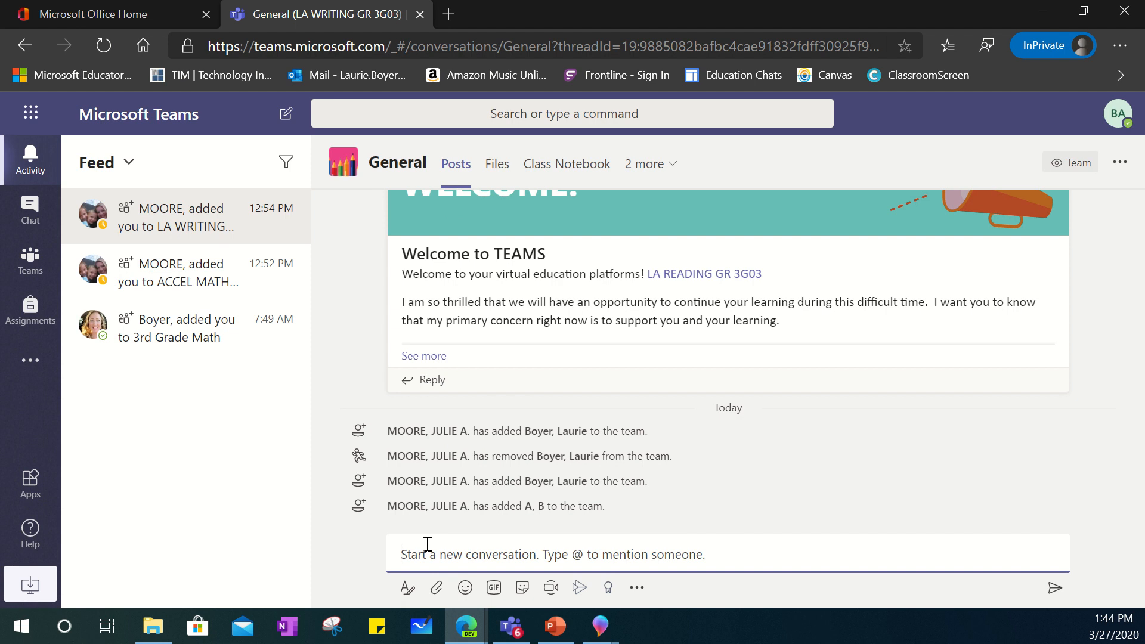
pyautogui.write('@')
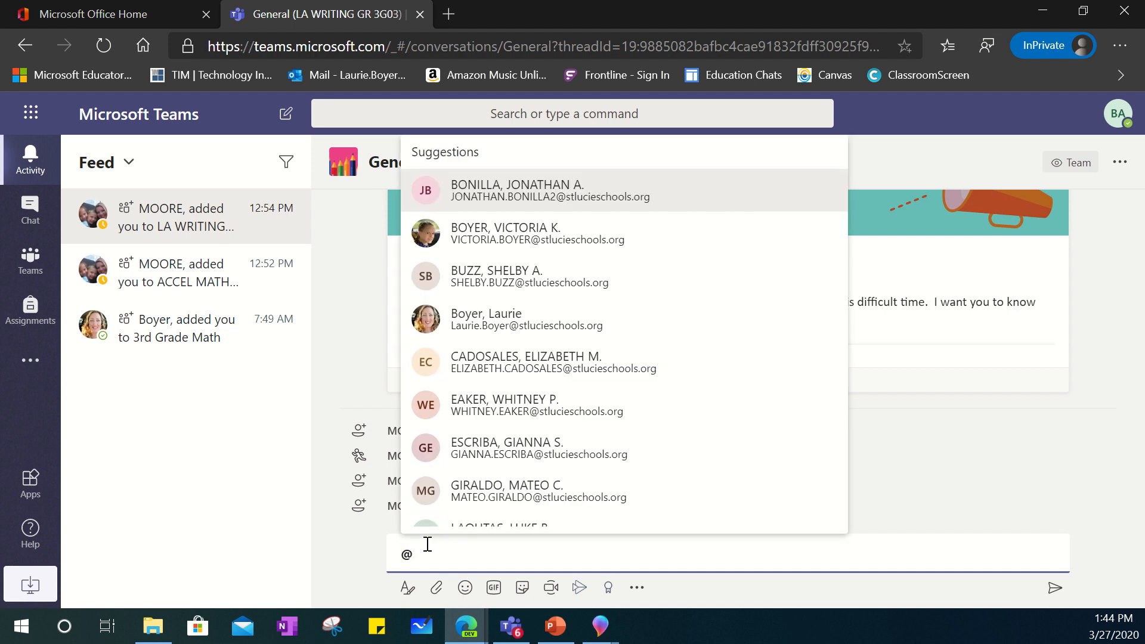
pyautogui.write('boyer')
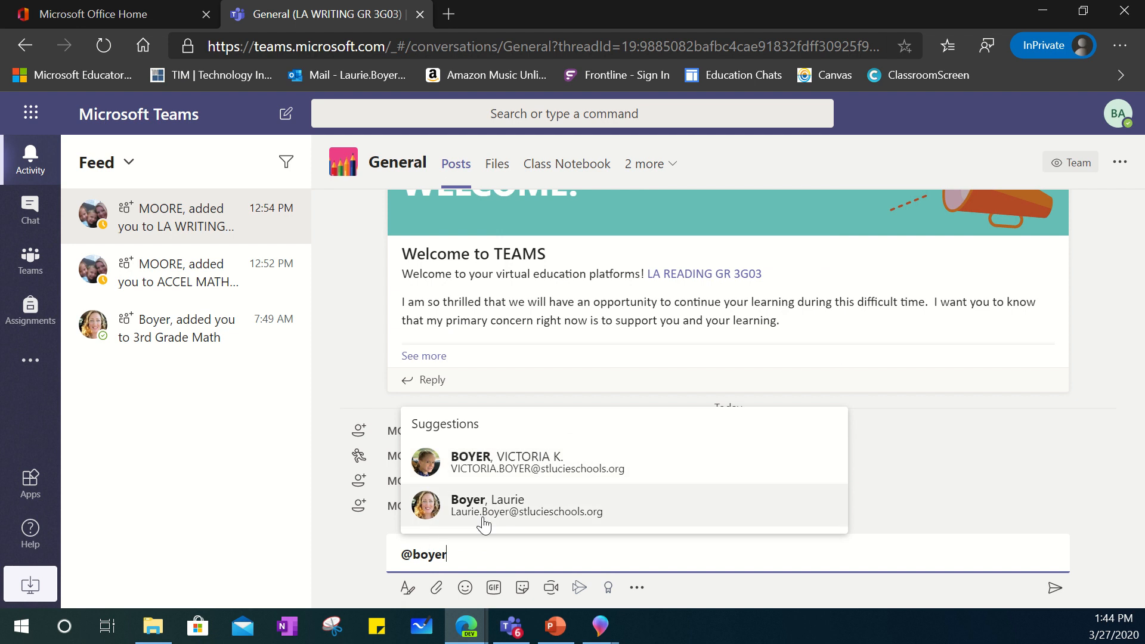
pyautogui.click(487, 506)
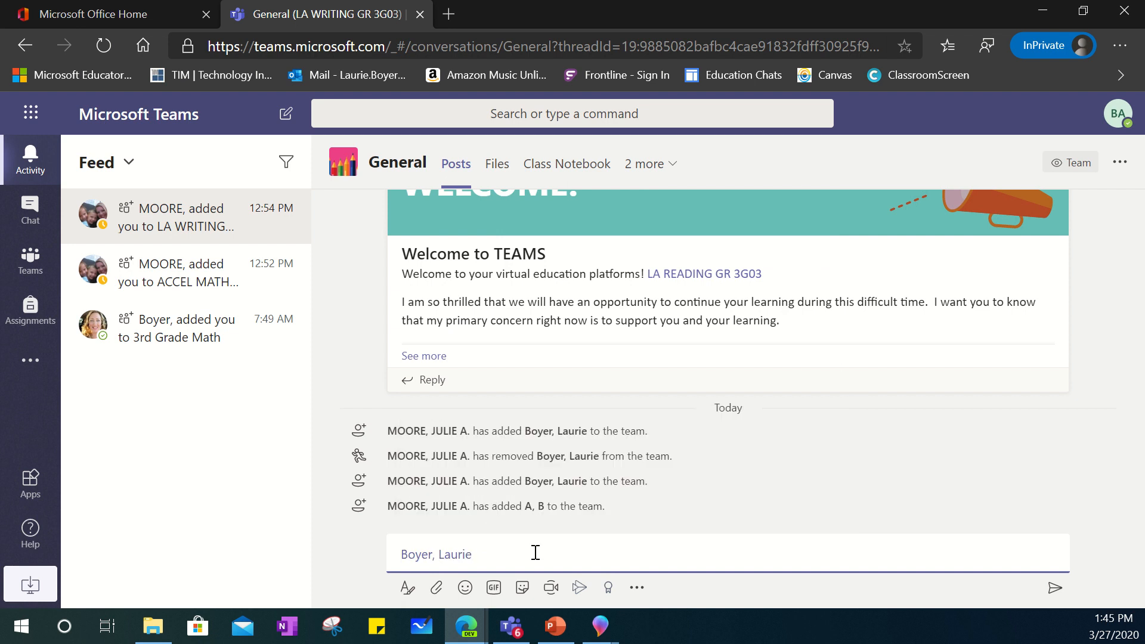